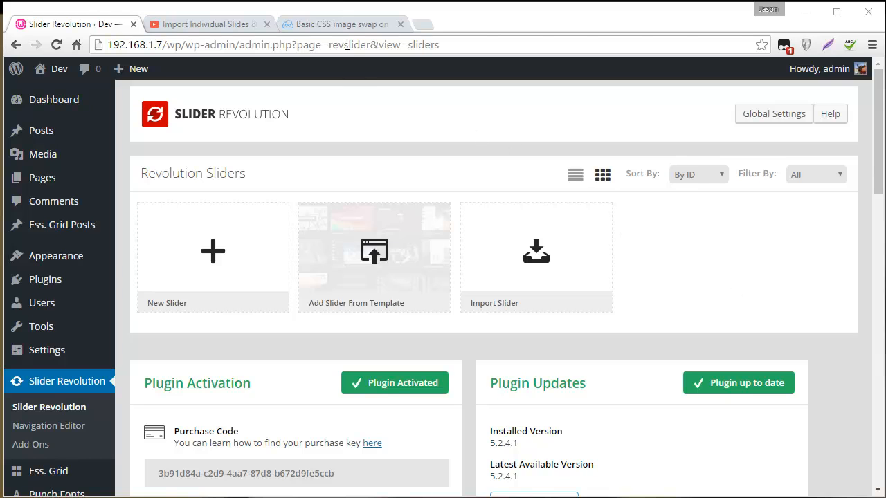
Step: Bring up the JSFiddle tab with the basic CSS image-swap-on-hover demo
{"action": "left_click", "coordinate": [339, 23]}
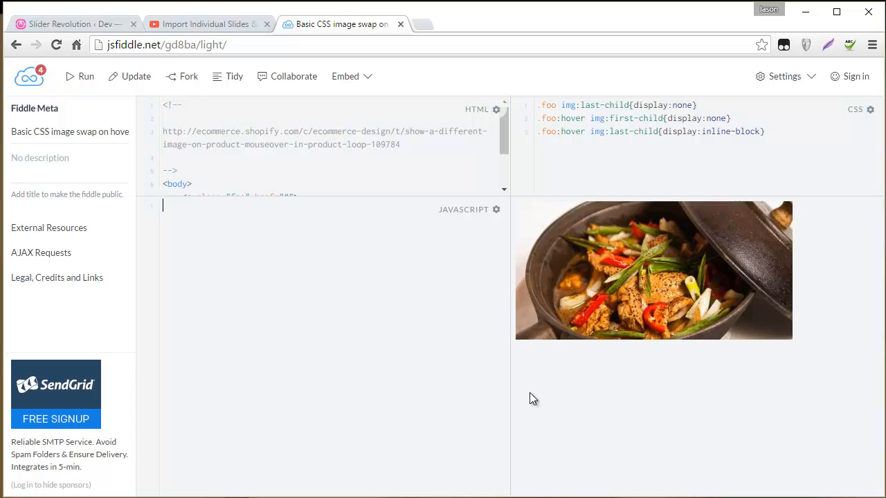
{"action": "mouse_move", "coordinate": [622, 409]}
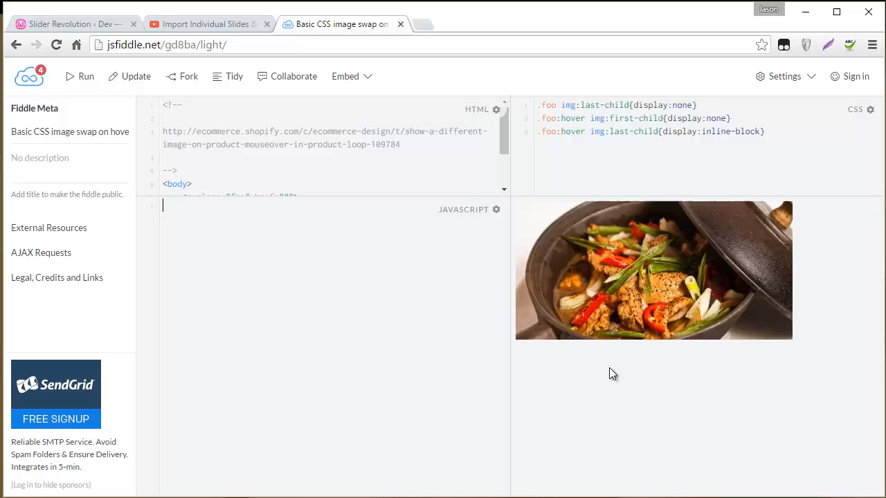
{"action": "mouse_move", "coordinate": [291, 270]}
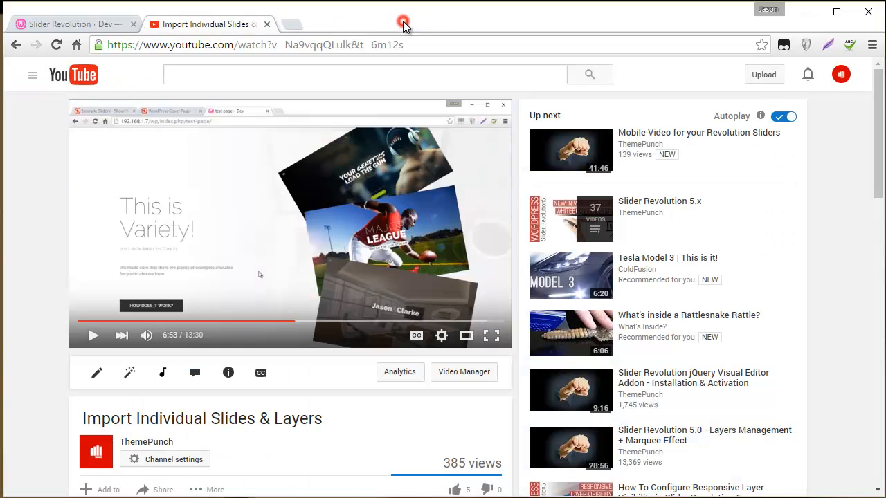
Step: Start a new slider titled Image Swap with layer grid height 298
{"action": "left_click", "coordinate": [69, 23]}
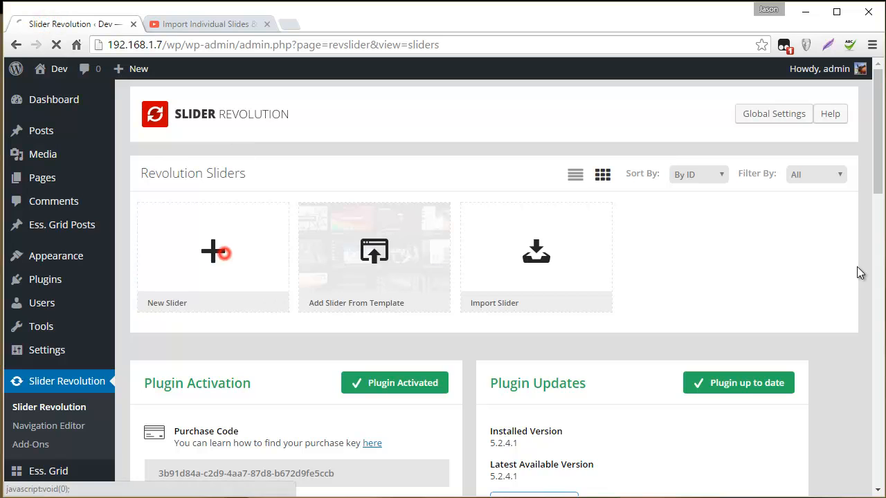
{"action": "left_click", "coordinate": [213, 252]}
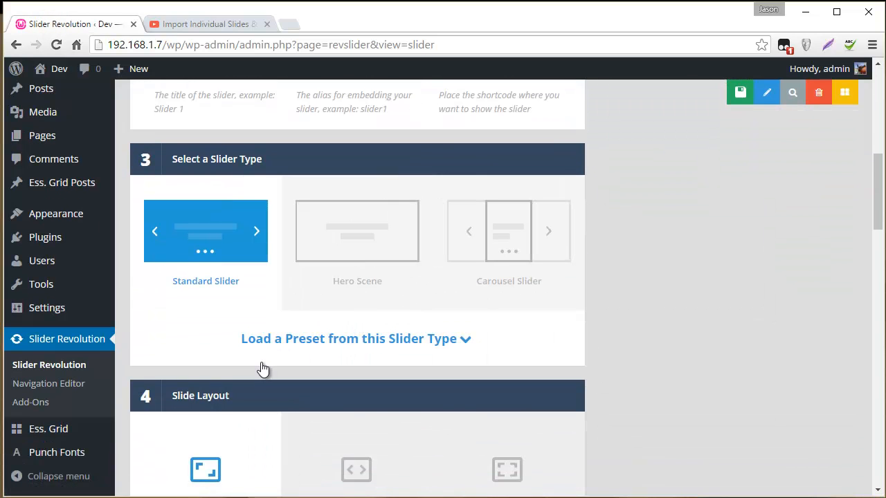
{"action": "scroll", "scroll_direction": "down", "scroll_amount": 3}
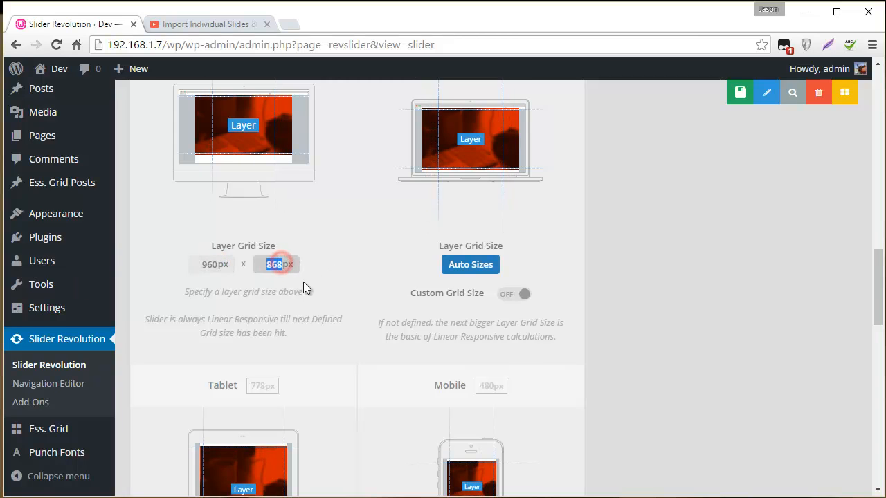
{"action": "scroll", "scroll_direction": "up", "scroll_amount": 3}
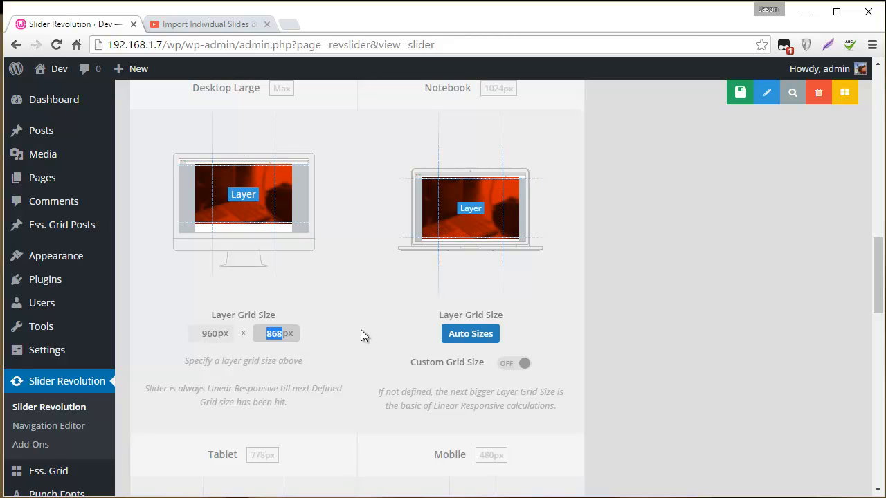
{"action": "type", "text": "298"}
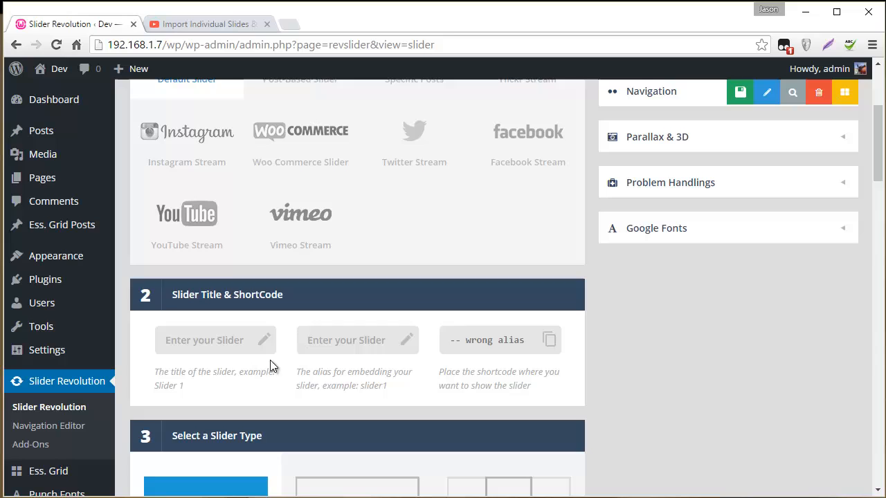
{"action": "type", "text": "Image"}
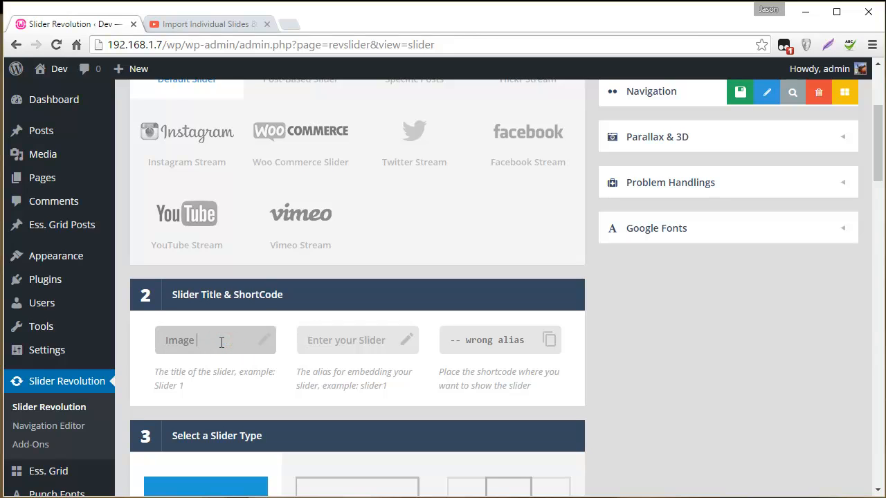
{"action": "type", "text": "Swap"}
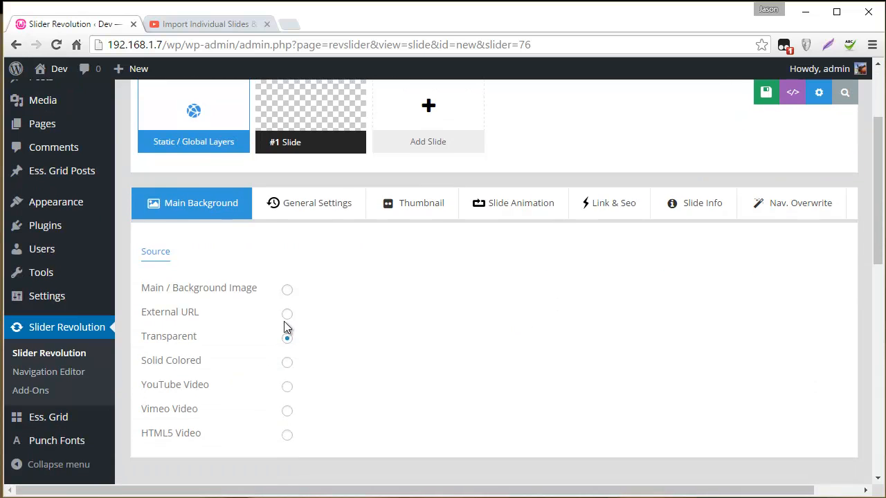
Step: Make the slide background solid coloured and insert road_bw.jpg as an image layer
{"action": "left_click", "coordinate": [288, 363]}
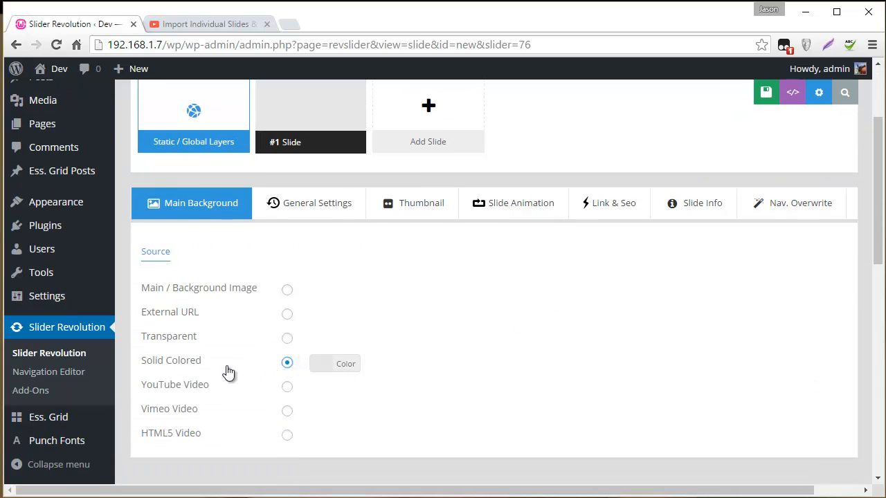
{"action": "scroll", "scroll_direction": "down", "scroll_amount": 3}
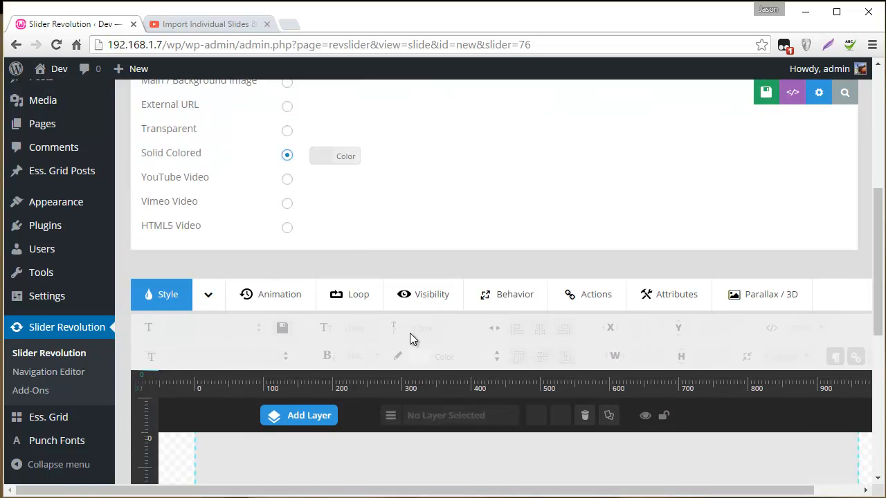
{"action": "scroll", "scroll_direction": "down", "scroll_amount": 3}
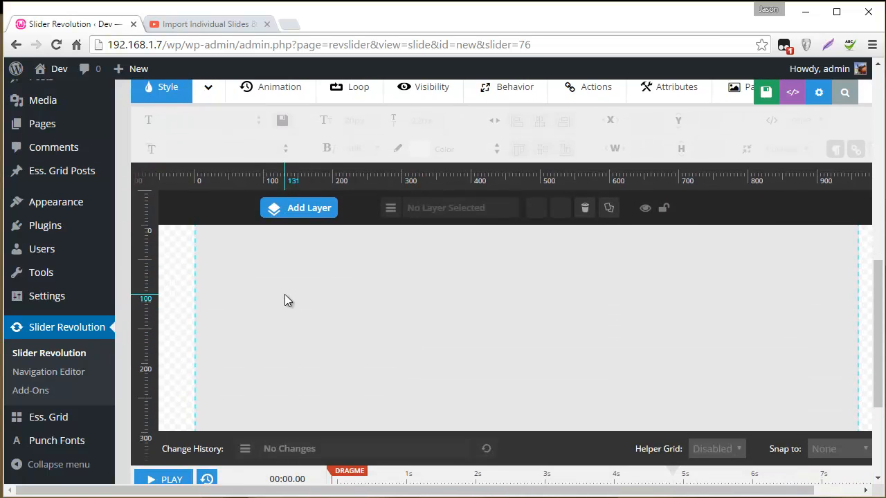
{"action": "left_click", "coordinate": [299, 208]}
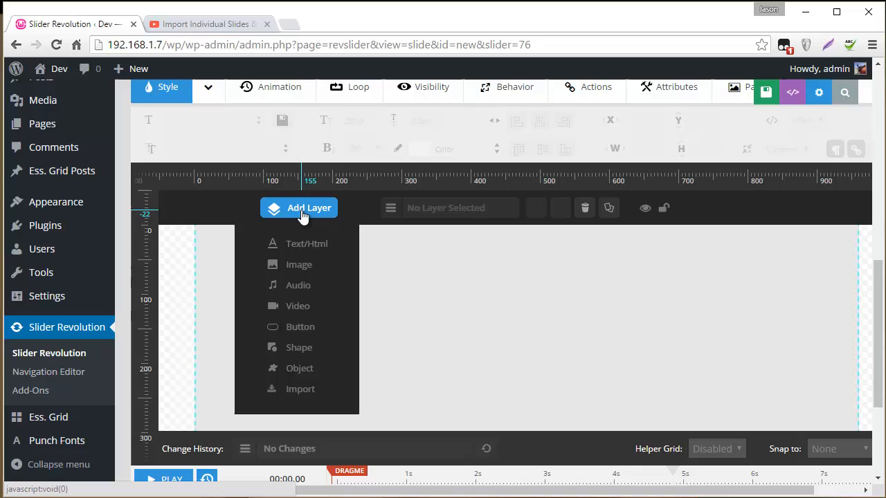
{"action": "left_click", "coordinate": [299, 264]}
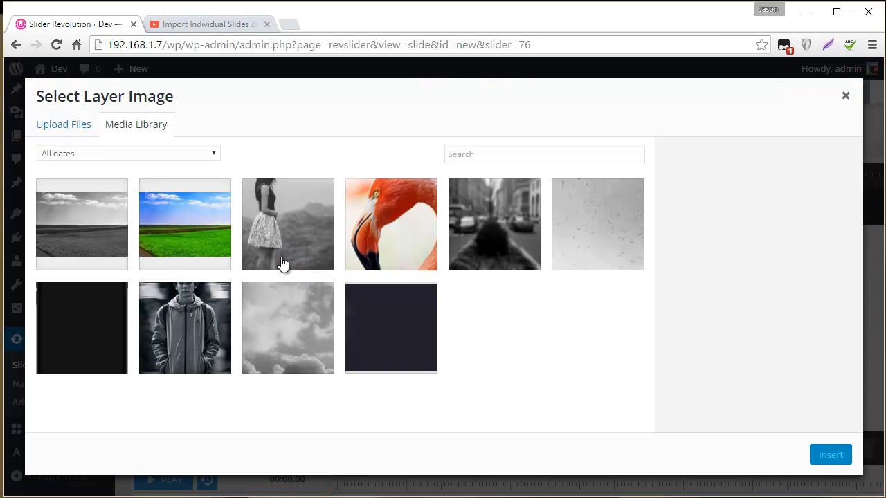
{"action": "left_click", "coordinate": [82, 225]}
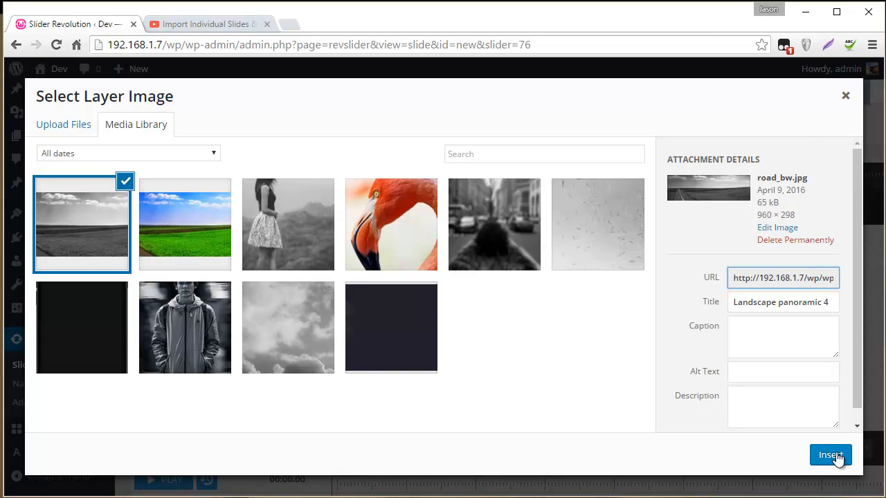
{"action": "left_click", "coordinate": [831, 454]}
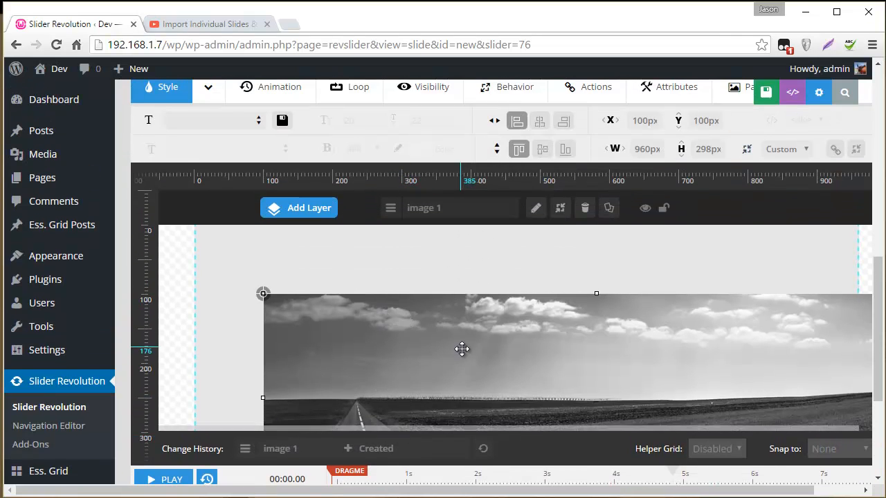
Step: Centre the road image horizontally and vertically and set its sizing to Cover
{"action": "left_click_drag", "start_coordinate": [462, 348], "coordinate": [280, 319]}
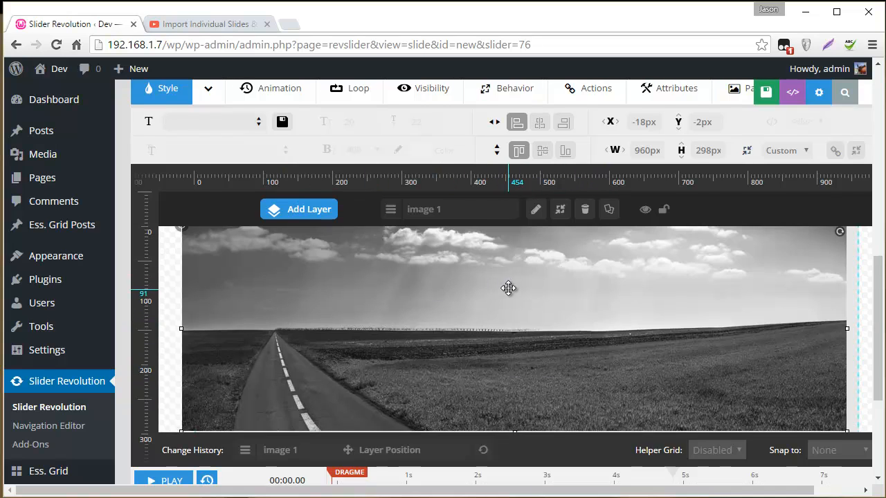
{"action": "left_click", "coordinate": [543, 218]}
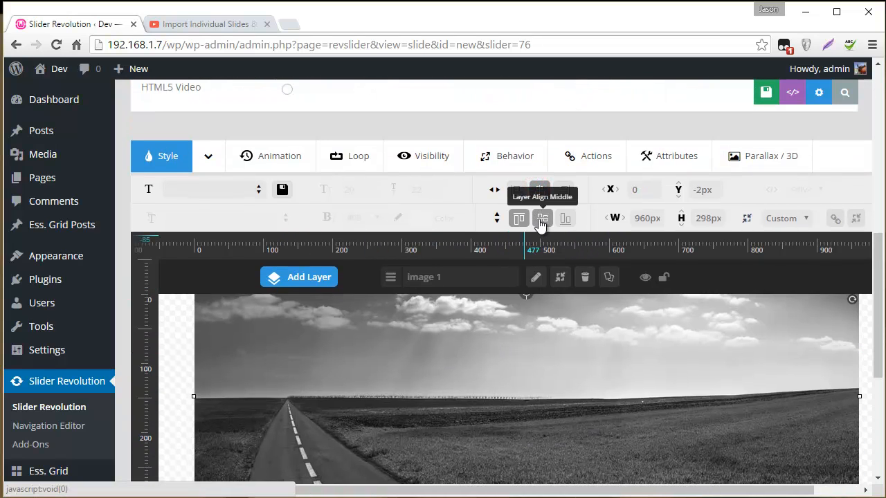
{"action": "left_click", "coordinate": [543, 219]}
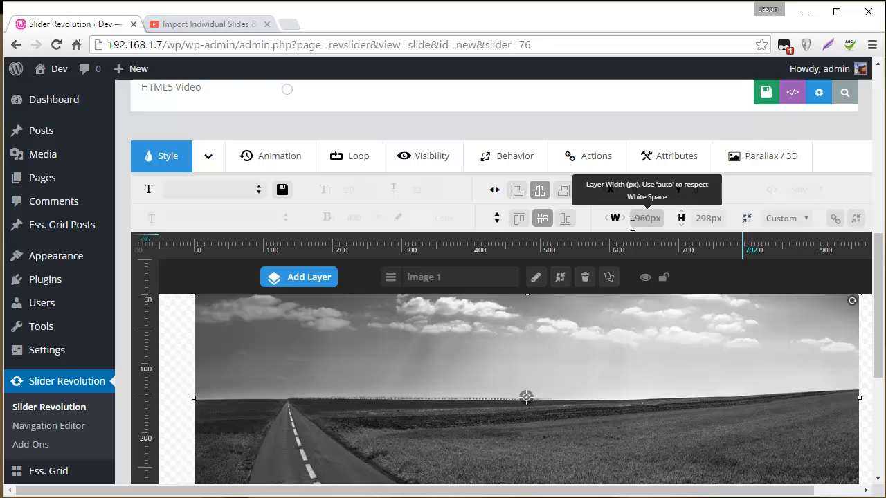
{"action": "left_click", "coordinate": [787, 219]}
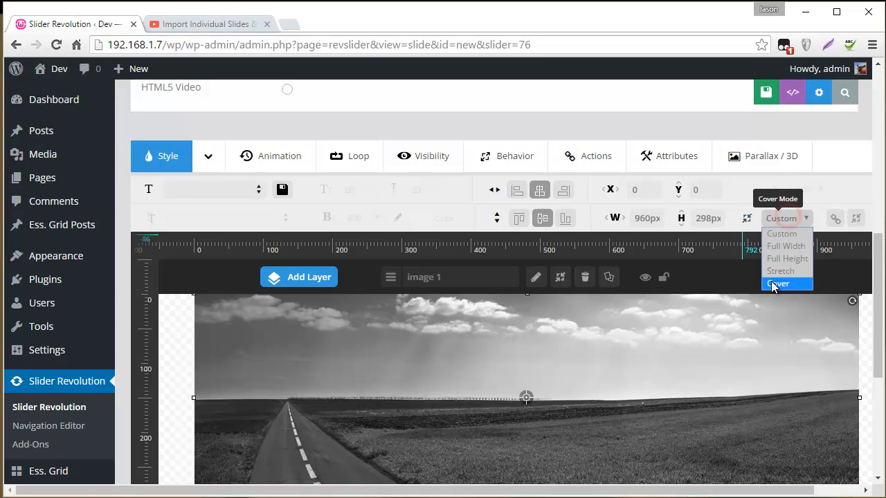
{"action": "left_click", "coordinate": [778, 284]}
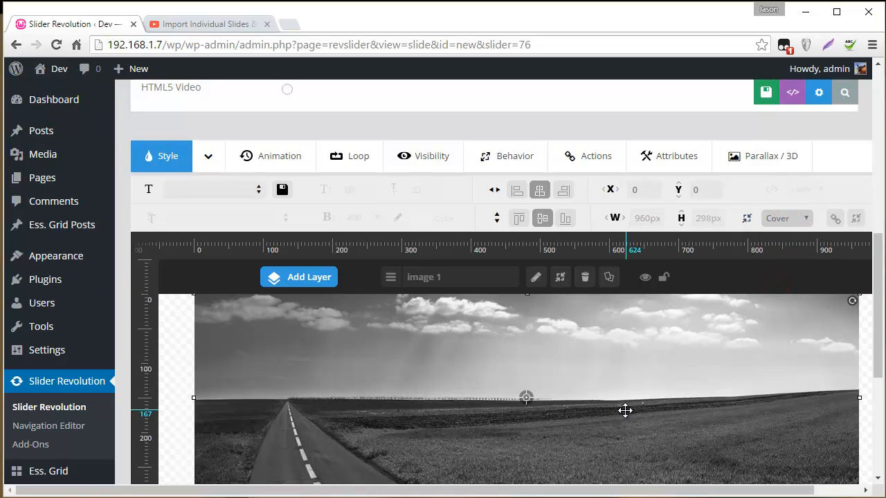
Step: Set the layer's behavior alignment to Slide Based and rename it bw image
{"action": "left_click", "coordinate": [482, 155]}
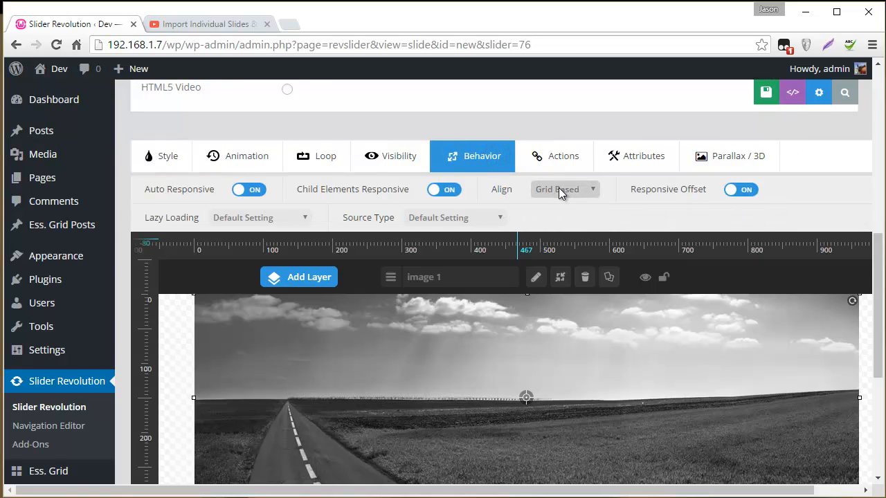
{"action": "left_click", "coordinate": [565, 188]}
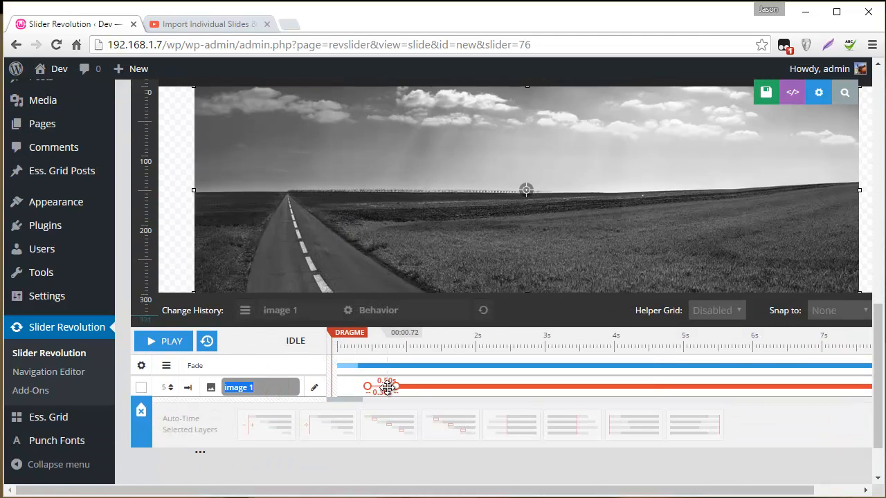
{"action": "type", "text": "b"}
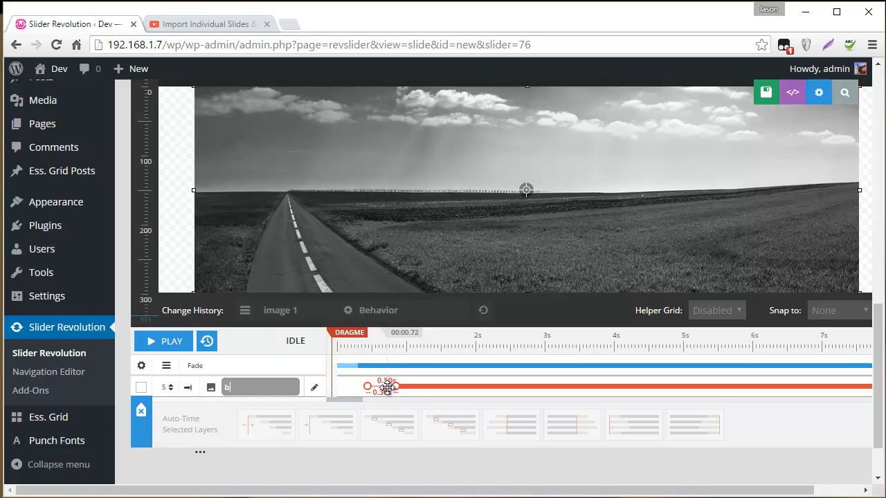
{"action": "type", "text": "w image"}
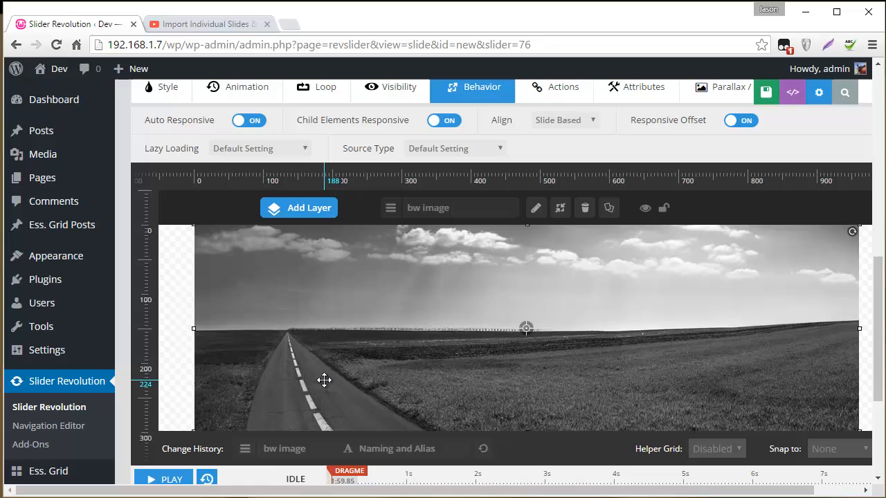
Step: Insert the colour road panorama as a second image layer, centred vertically
{"action": "left_click", "coordinate": [535, 208]}
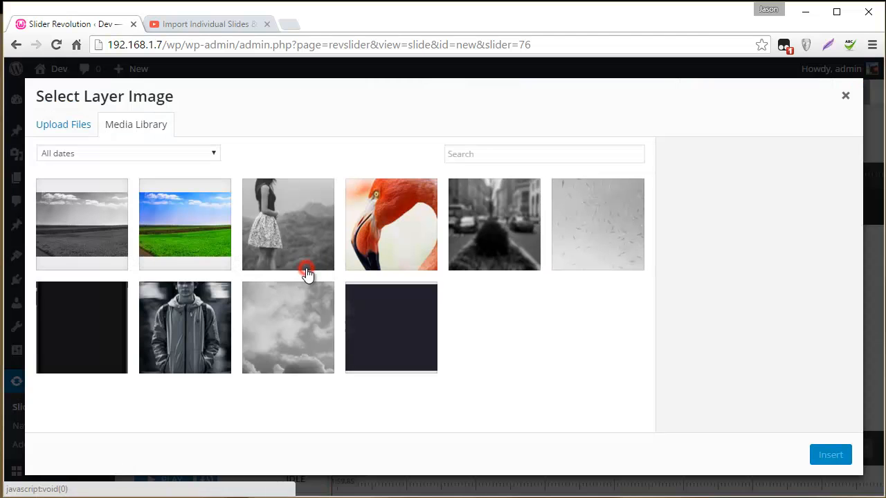
{"action": "left_click", "coordinate": [185, 224]}
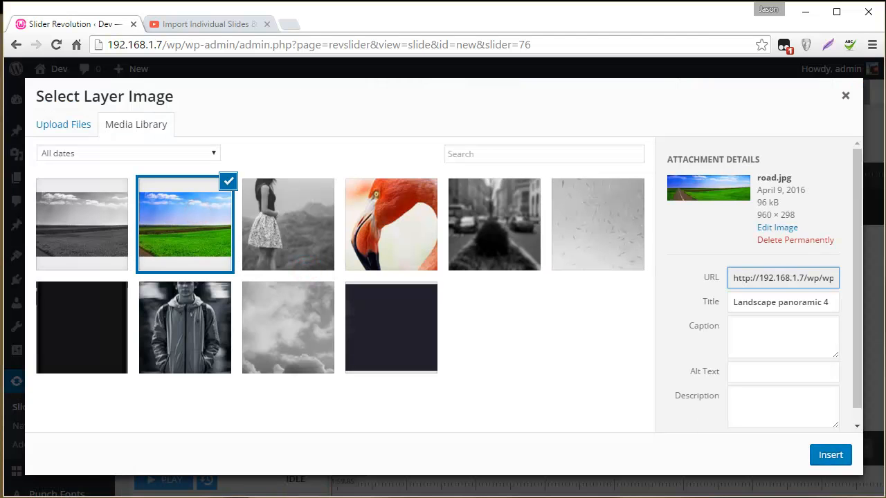
{"action": "left_click", "coordinate": [830, 454]}
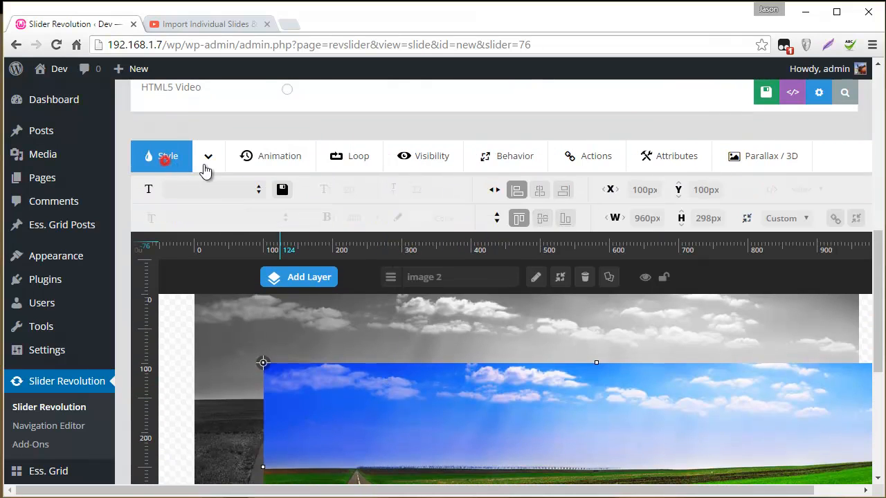
{"action": "left_click", "coordinate": [543, 219]}
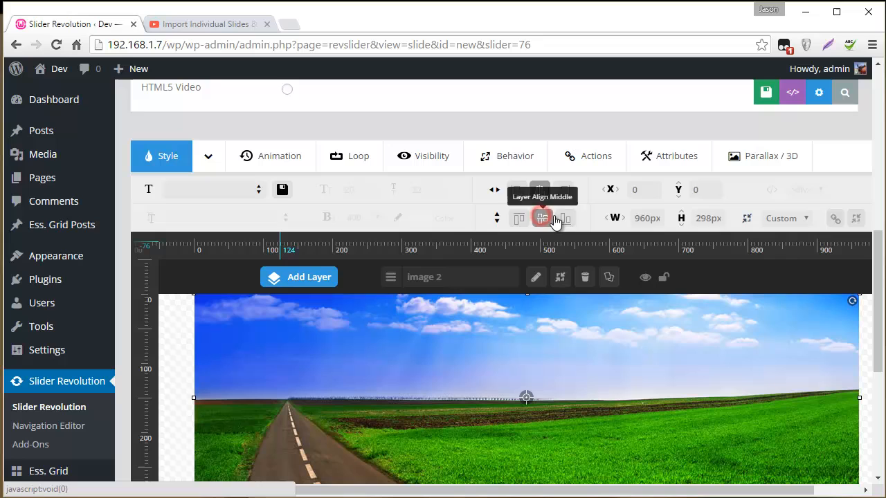
Step: Set the colour image to Cover with Slide Based alignment in its behavior settings
{"action": "left_click", "coordinate": [786, 218]}
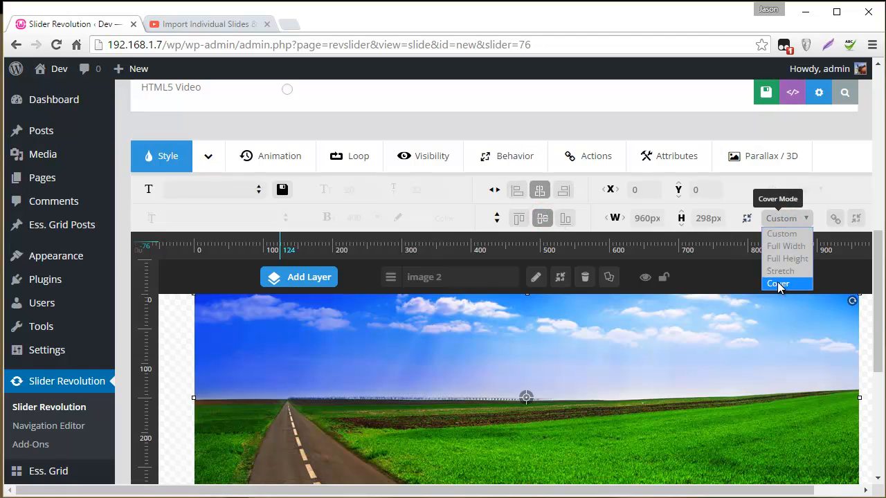
{"action": "left_click", "coordinate": [779, 284]}
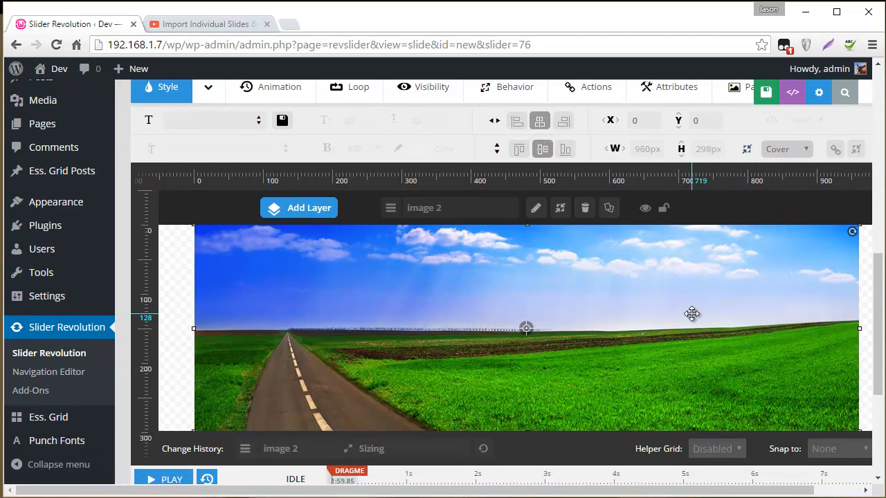
{"action": "left_click", "coordinate": [474, 155]}
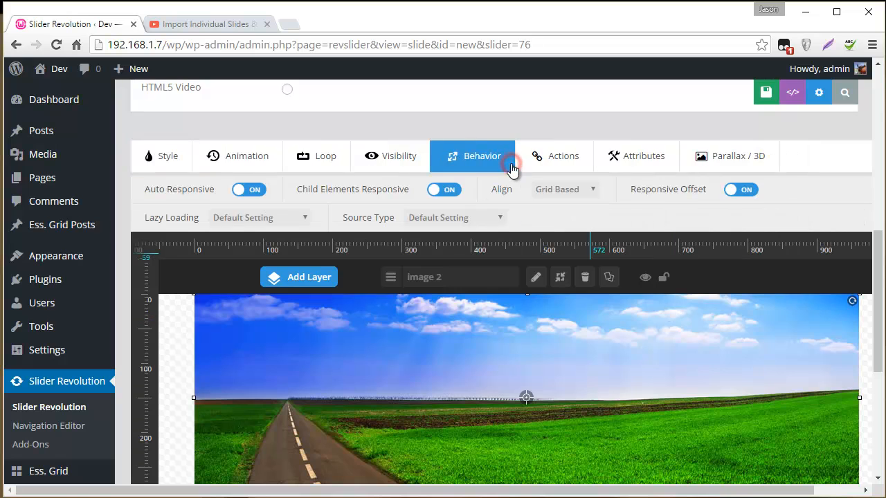
{"action": "left_click", "coordinate": [565, 188]}
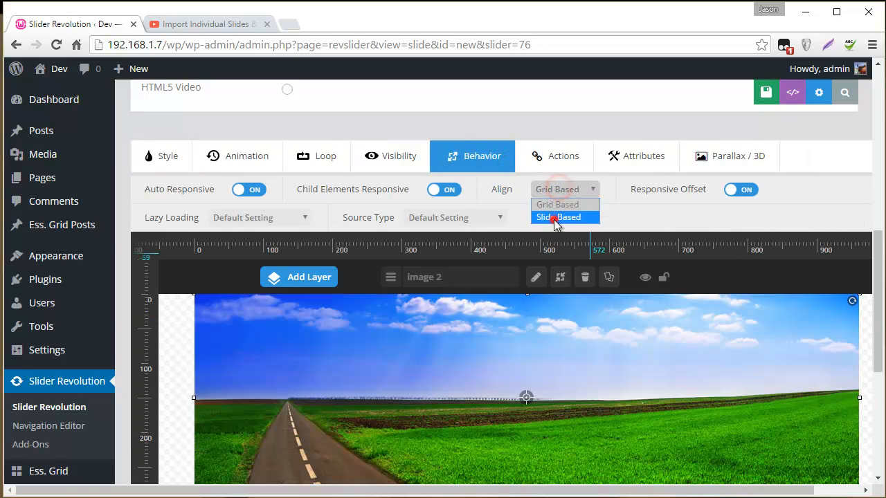
{"action": "scroll", "scroll_direction": "down", "scroll_amount": 3}
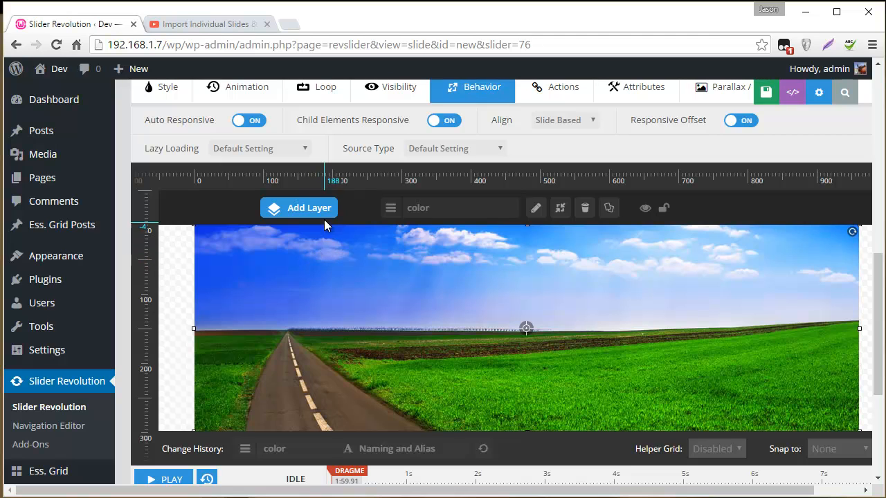
Step: Add a shape layer with 0 background opacity spanning full width and full height
{"action": "left_click", "coordinate": [306, 207]}
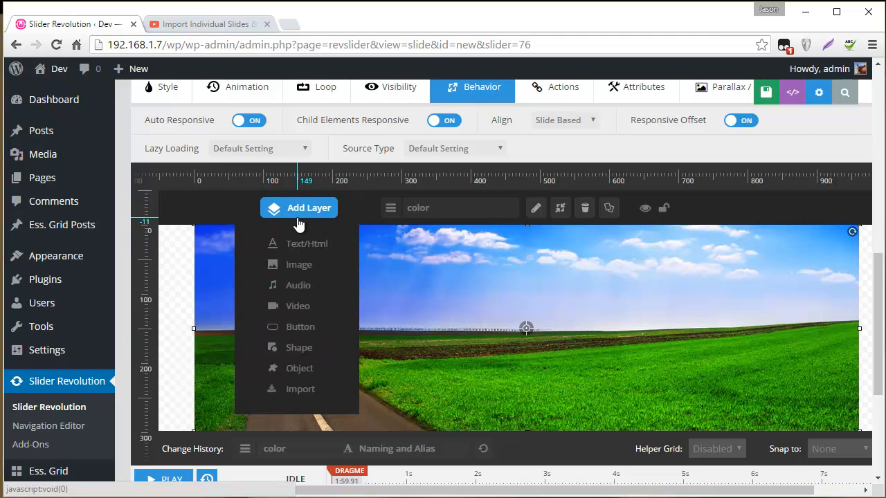
{"action": "left_click", "coordinate": [299, 346]}
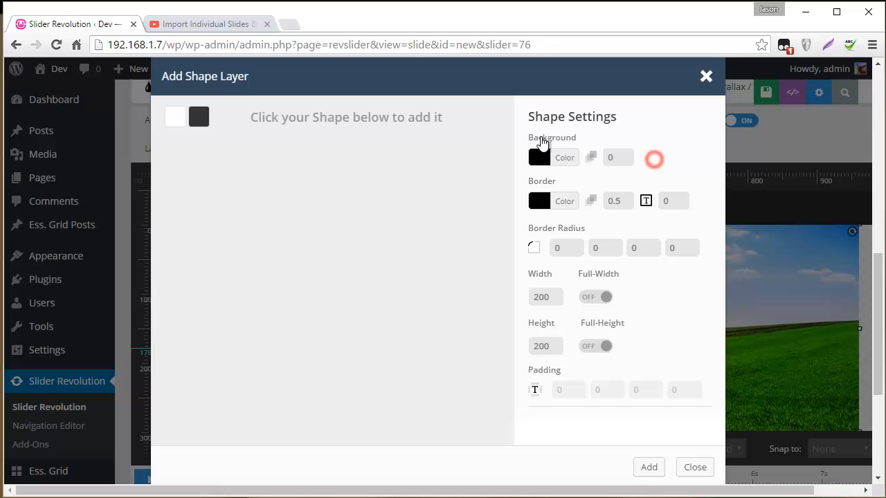
{"action": "left_click", "coordinate": [595, 296]}
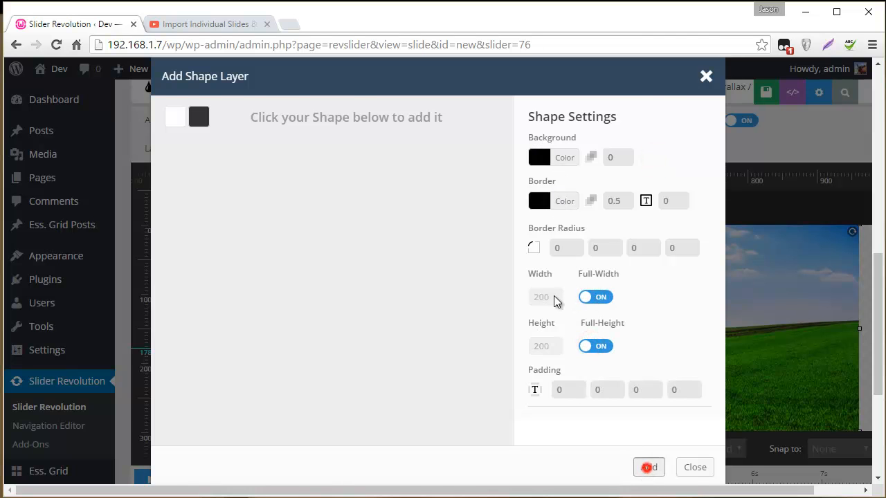
{"action": "left_click", "coordinate": [648, 468]}
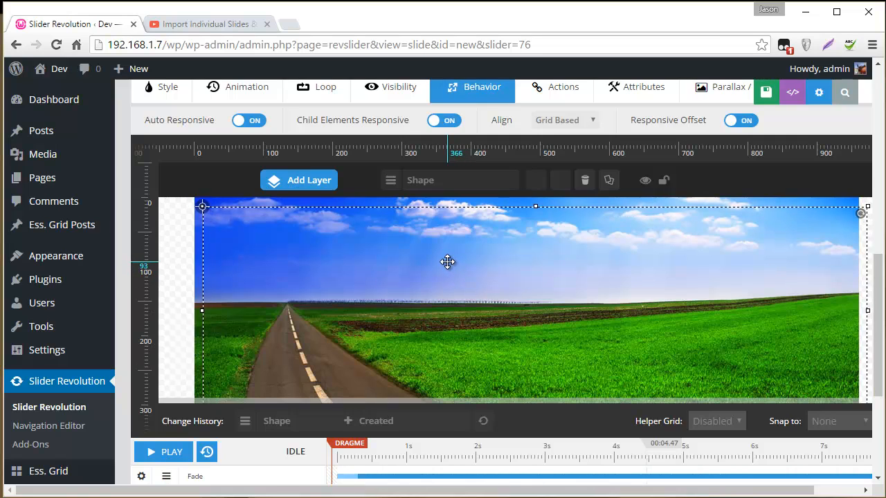
Step: Centre the shape layer horizontally and switch its alignment to Slide Based
{"action": "left_click_drag", "start_coordinate": [448, 262], "coordinate": [415, 315]}
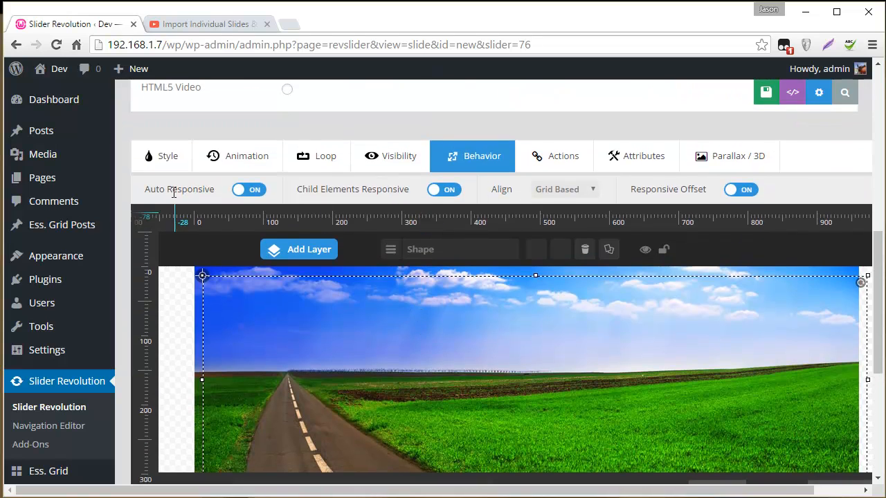
{"action": "left_click", "coordinate": [167, 155]}
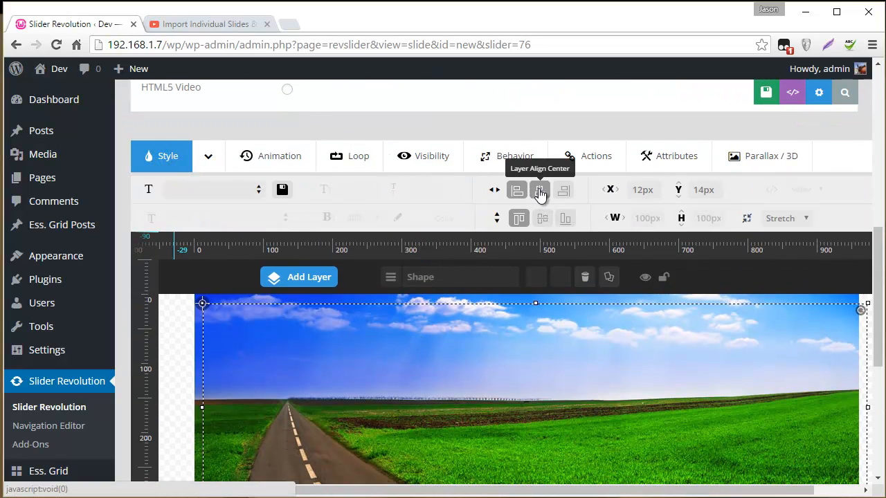
{"action": "left_click", "coordinate": [543, 219]}
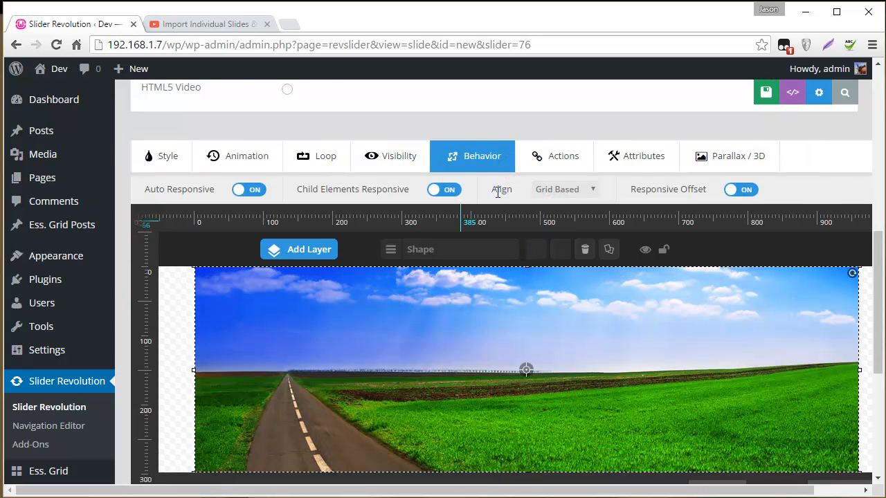
{"action": "left_click", "coordinate": [564, 189]}
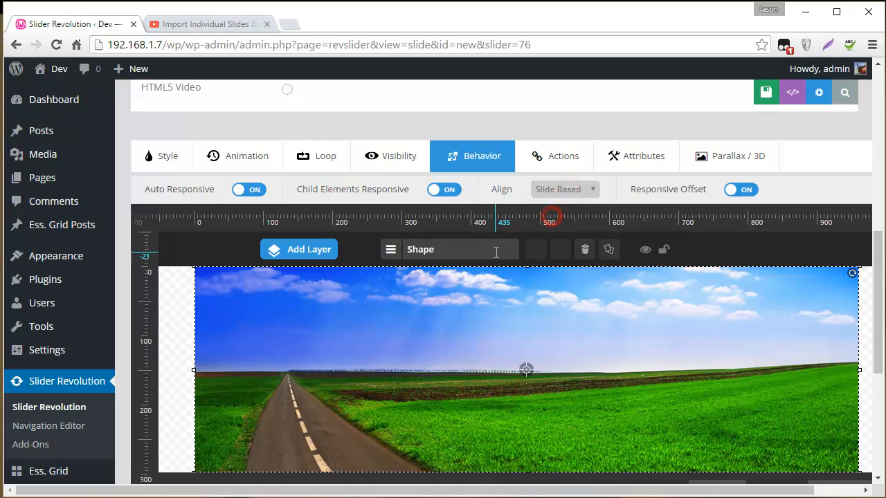
{"action": "scroll", "scroll_direction": "down", "scroll_amount": 3}
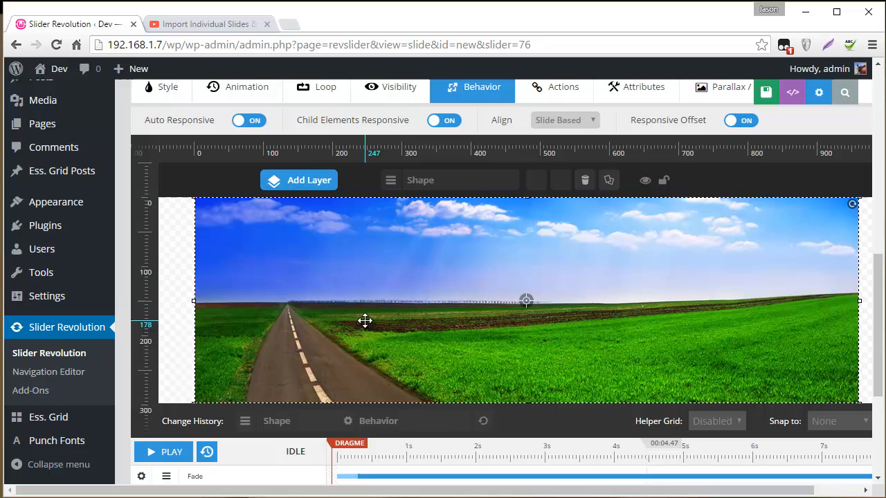
{"action": "scroll", "scroll_direction": "down", "scroll_amount": 3}
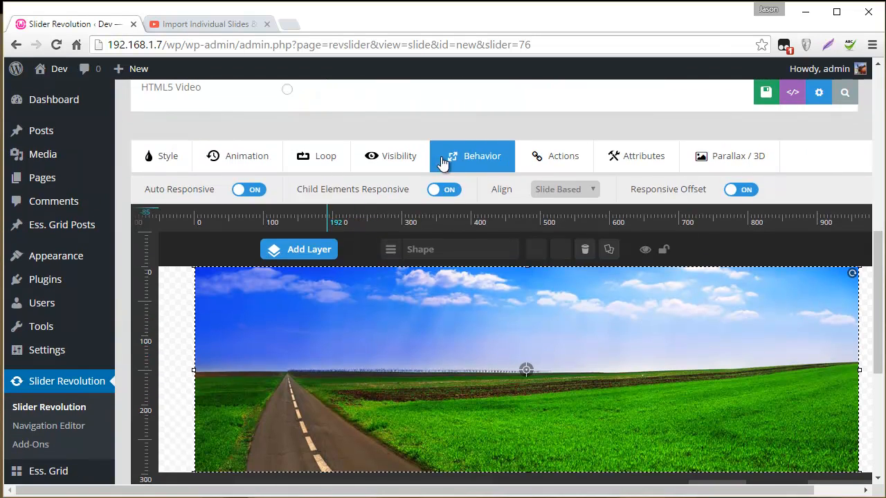
{"action": "scroll", "scroll_direction": "down", "scroll_amount": 3}
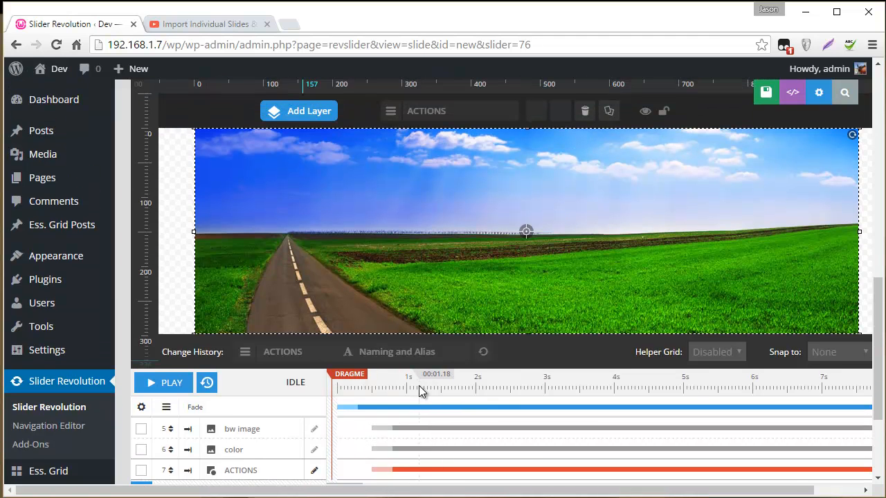
Step: Name the shape layer ACTIONS and reselect it in the layer list
{"action": "scroll", "scroll_direction": "down", "scroll_amount": 3}
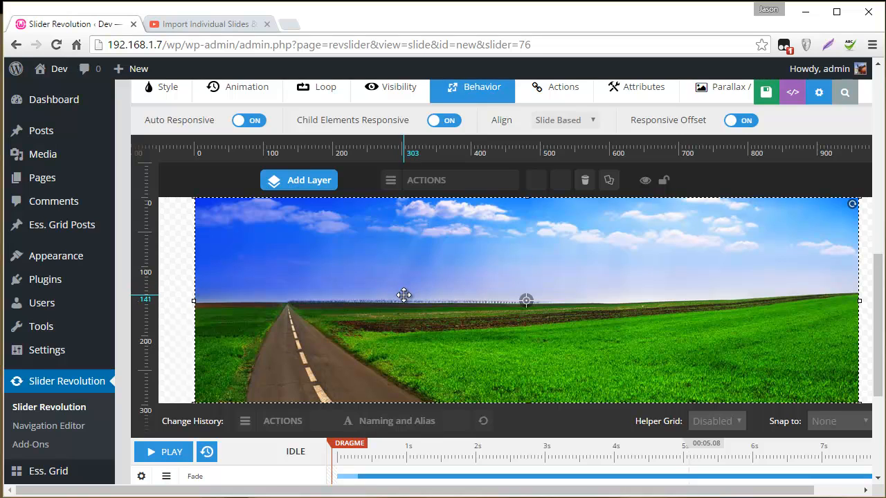
{"action": "left_click", "coordinate": [390, 180]}
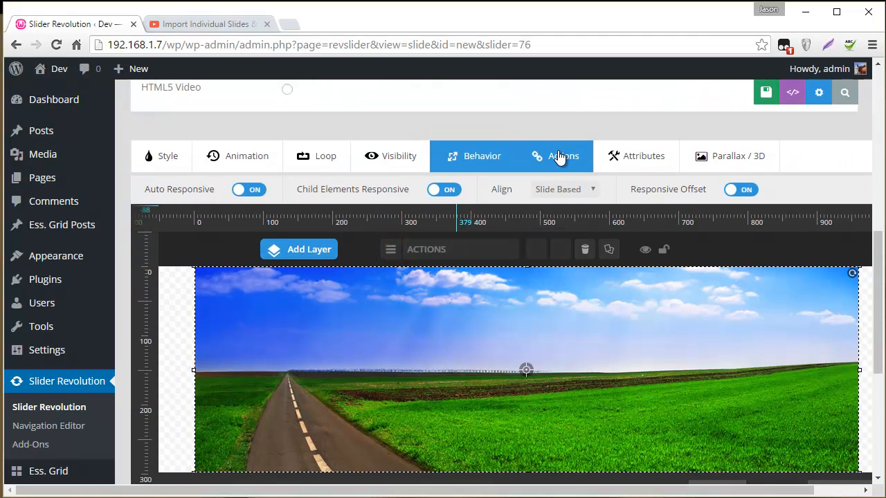
Step: Add a new action to the ACTIONS layer triggered on Mouse Enter
{"action": "left_click", "coordinate": [562, 155]}
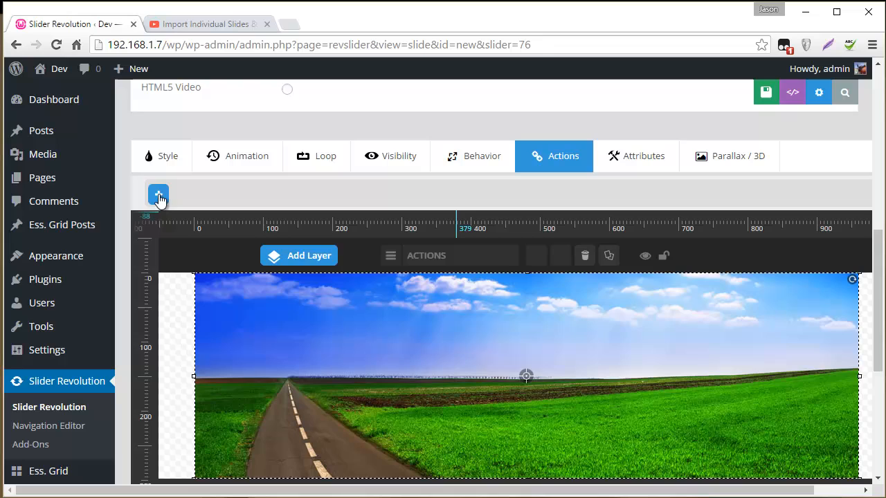
{"action": "left_click", "coordinate": [158, 195]}
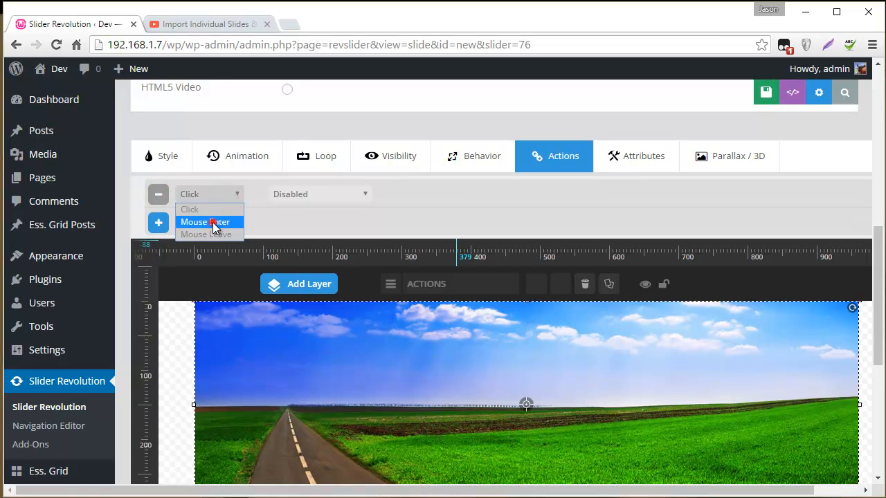
{"action": "left_click", "coordinate": [204, 221]}
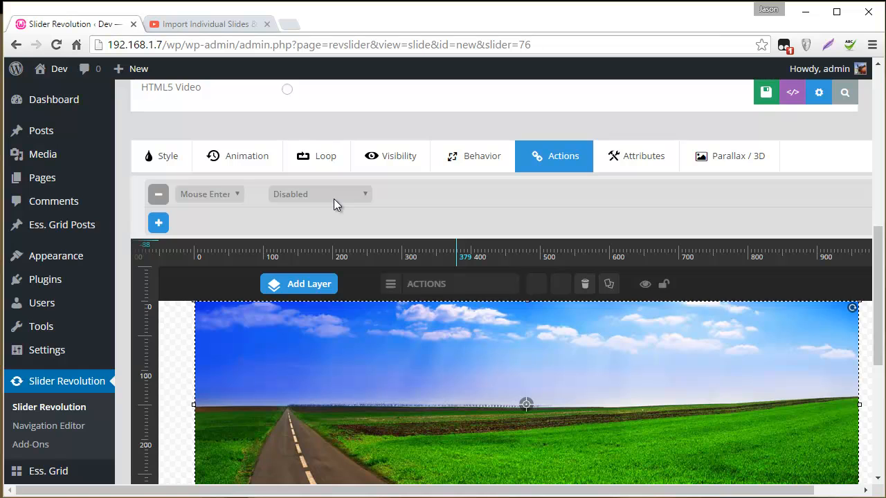
{"action": "scroll", "scroll_direction": "down", "scroll_amount": 3}
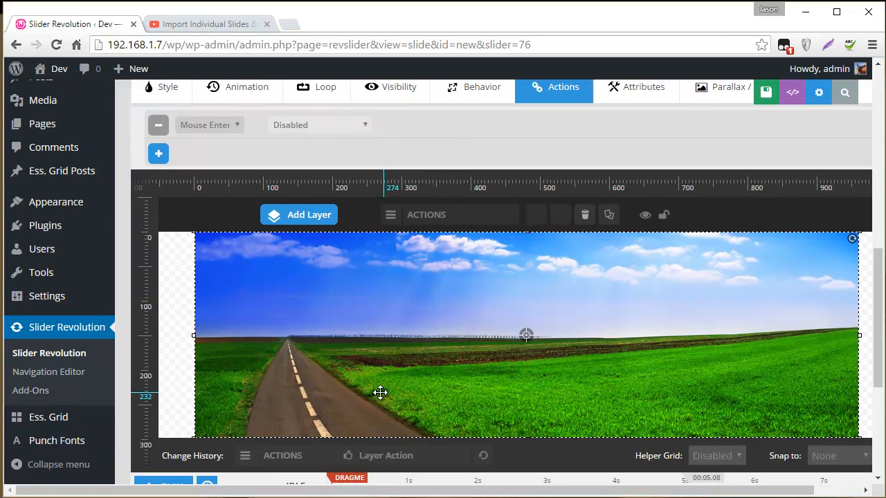
{"action": "scroll", "scroll_direction": "down", "scroll_amount": 3}
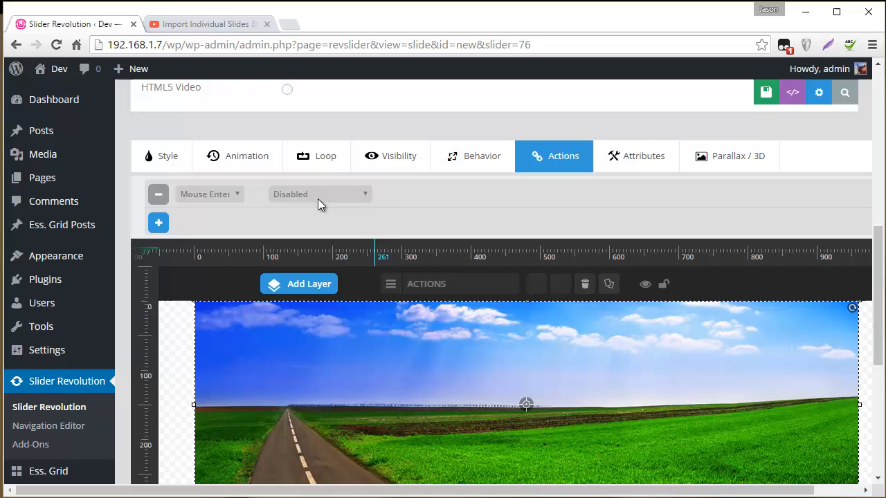
Step: Make it start the color layer's in-animation, waiting for trigger with Trigger Memory Reset
{"action": "left_click", "coordinate": [318, 194]}
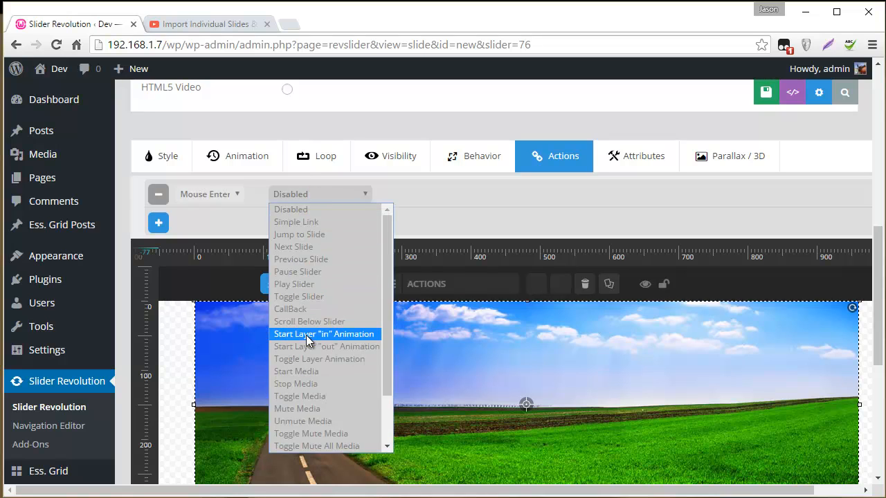
{"action": "left_click", "coordinate": [324, 334]}
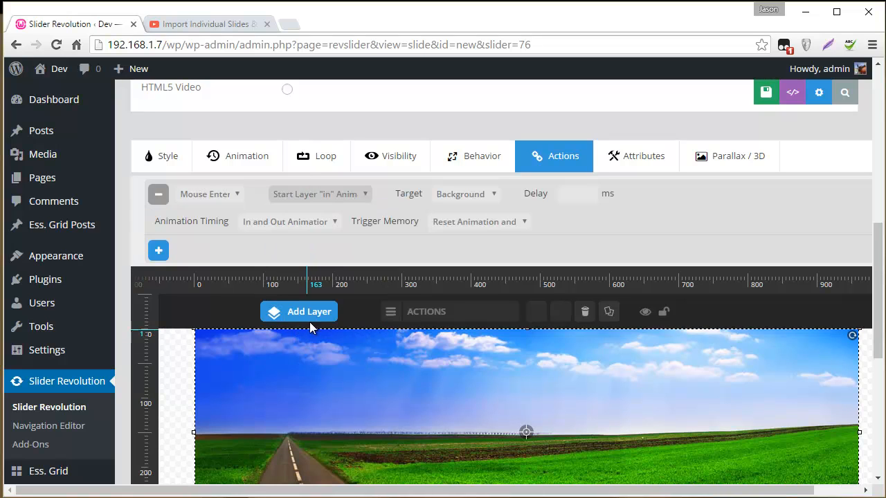
{"action": "left_click", "coordinate": [467, 193]}
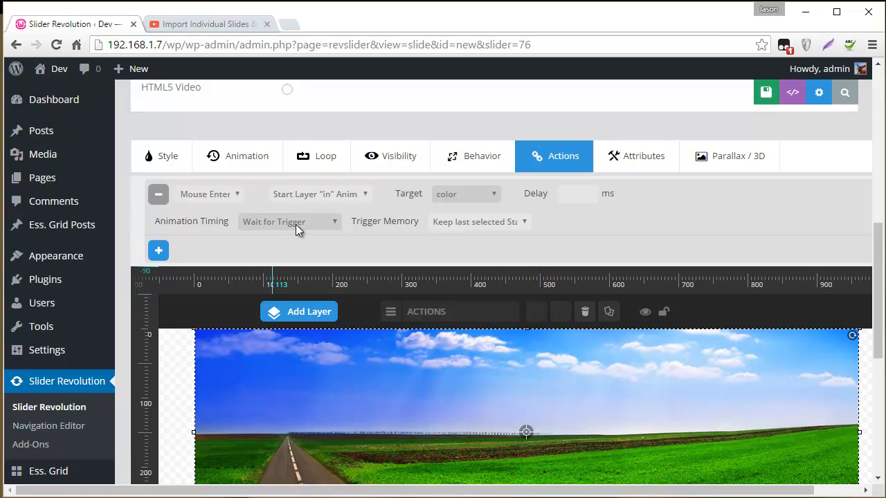
{"action": "left_click", "coordinate": [478, 221]}
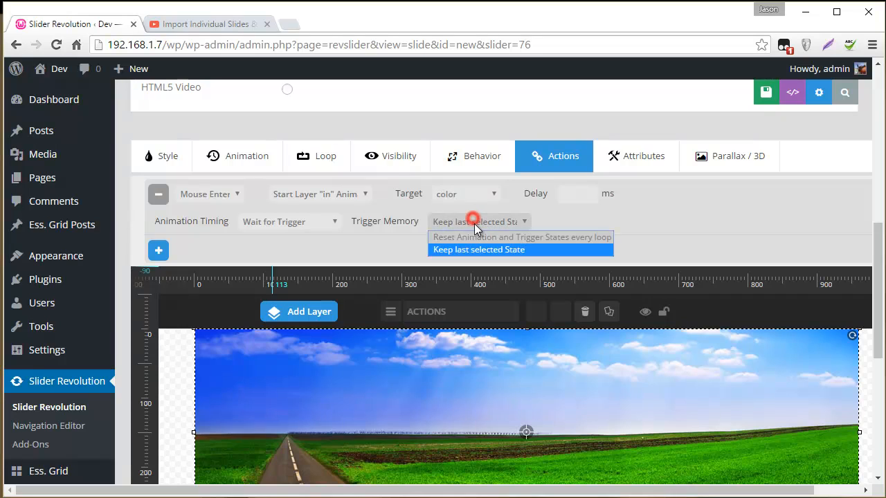
{"action": "left_click", "coordinate": [520, 237]}
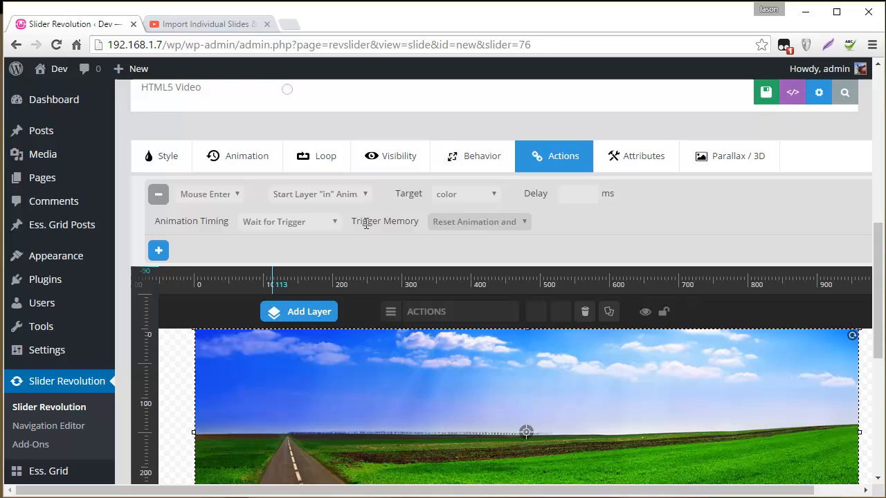
{"action": "mouse_move", "coordinate": [538, 257]}
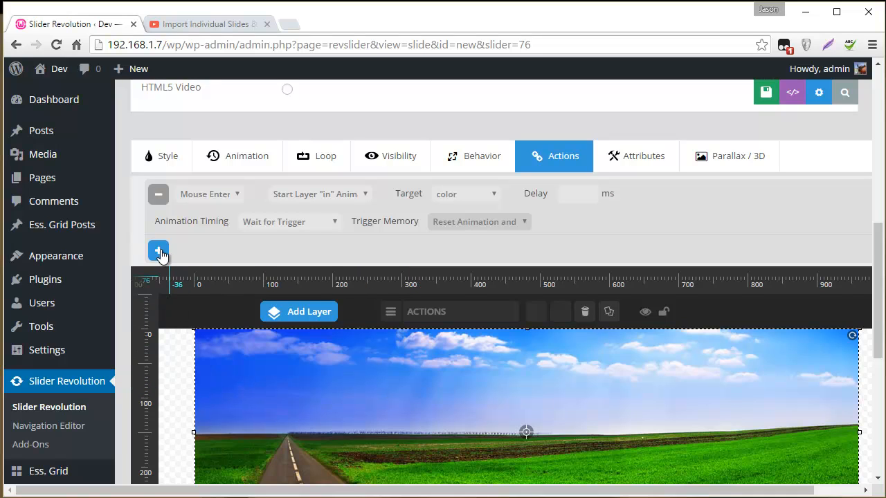
Step: Add a Mouse Leave action starting the color layer's out-animation with Wait for Trigger
{"action": "left_click", "coordinate": [158, 251]}
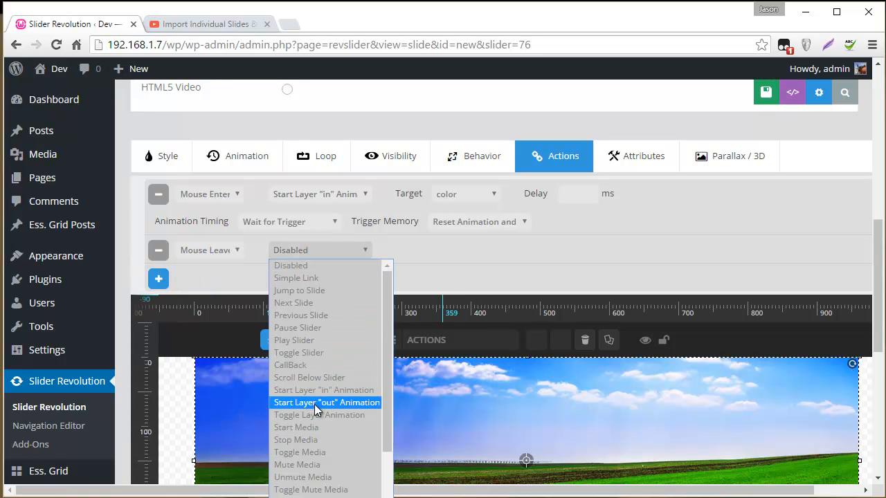
{"action": "left_click", "coordinate": [327, 402]}
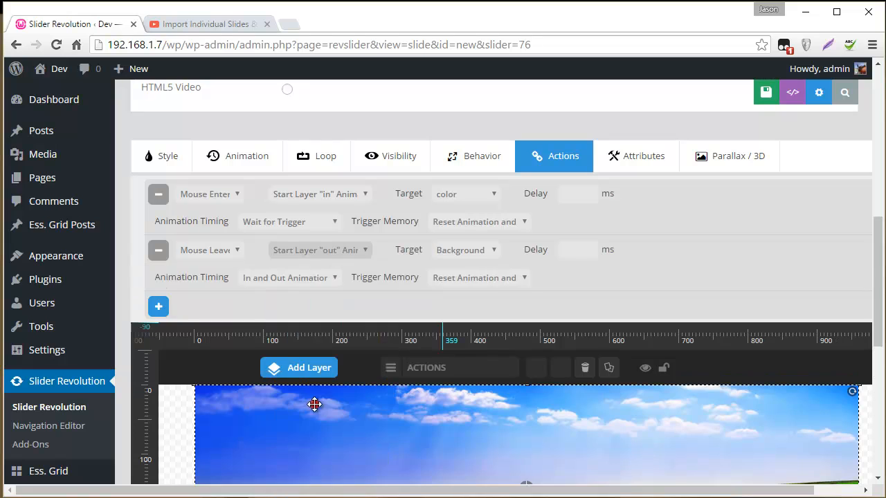
{"action": "left_click", "coordinate": [465, 250]}
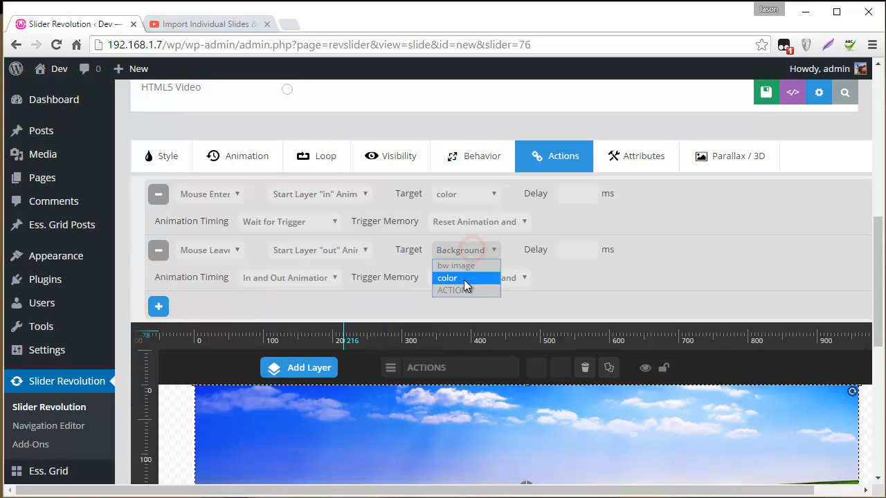
{"action": "left_click", "coordinate": [447, 277]}
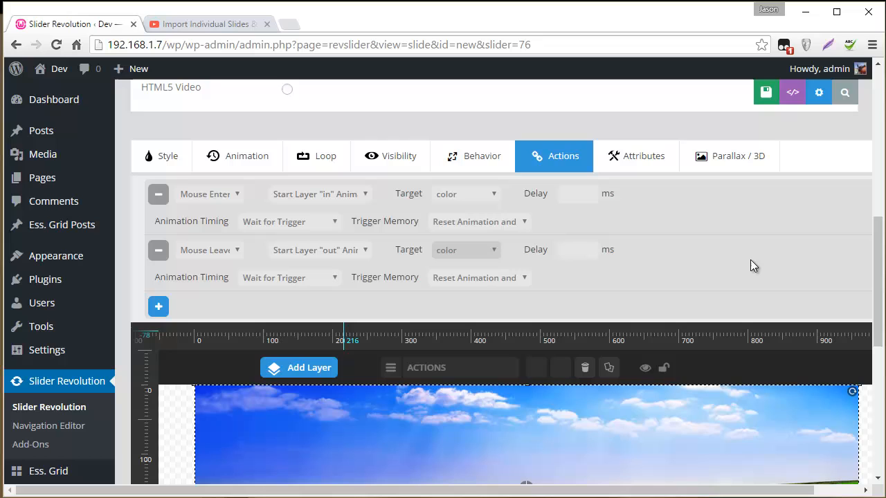
{"action": "mouse_move", "coordinate": [473, 277]}
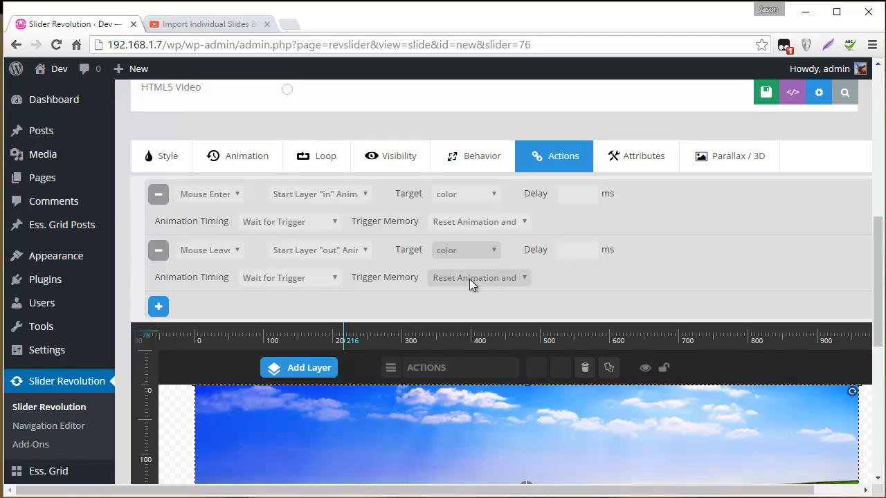
{"action": "mouse_move", "coordinate": [742, 232]}
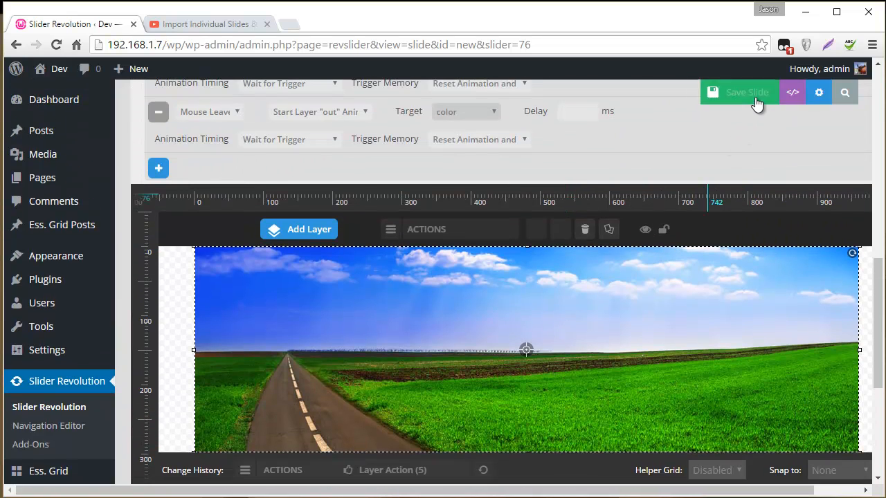
Step: Save the slide and preview the slider to test the hover image swap
{"action": "left_click", "coordinate": [747, 92]}
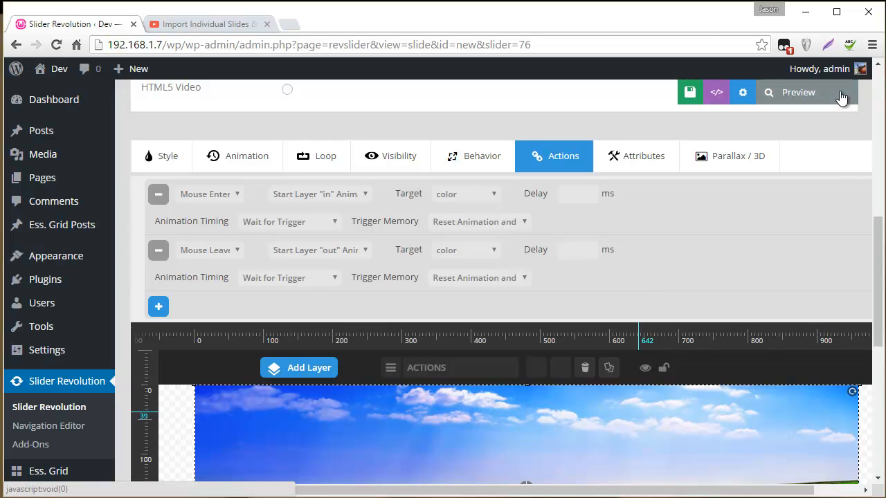
{"action": "left_click", "coordinate": [797, 91]}
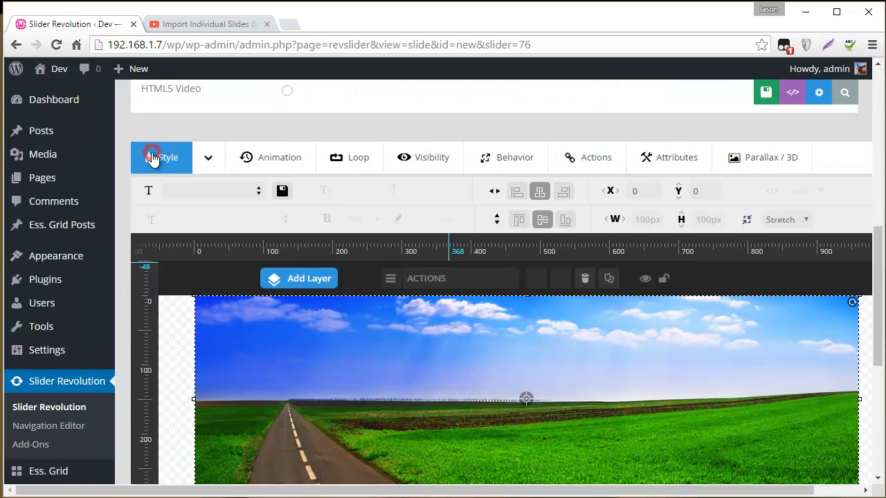
Step: Set the ACTIONS layer's hover Mouse Cursor to pointer under Style
{"action": "left_click", "coordinate": [161, 157]}
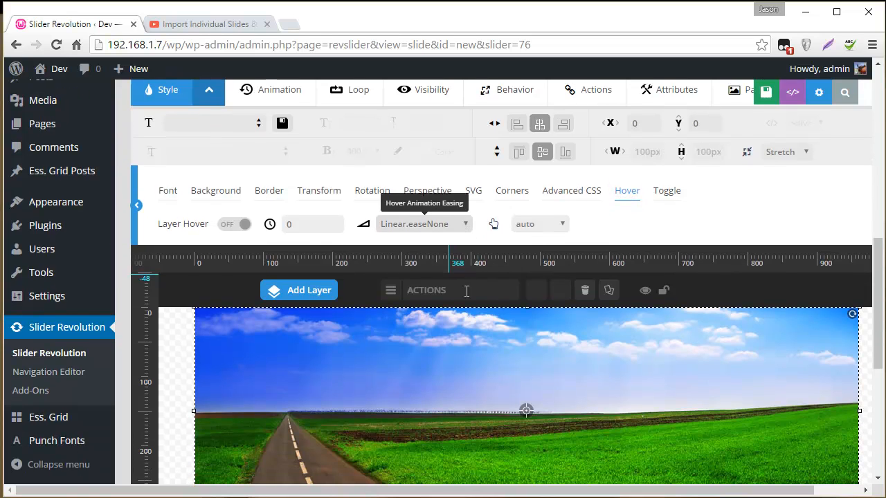
{"action": "mouse_move", "coordinate": [540, 223]}
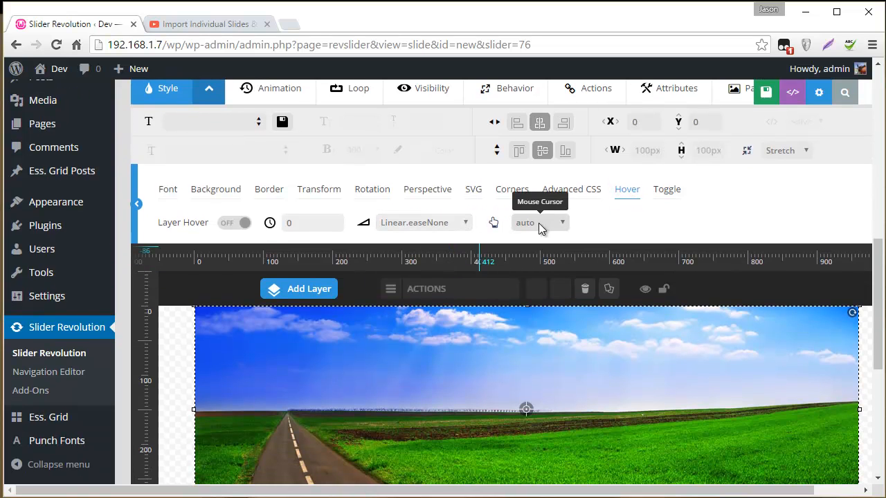
{"action": "left_click", "coordinate": [540, 221]}
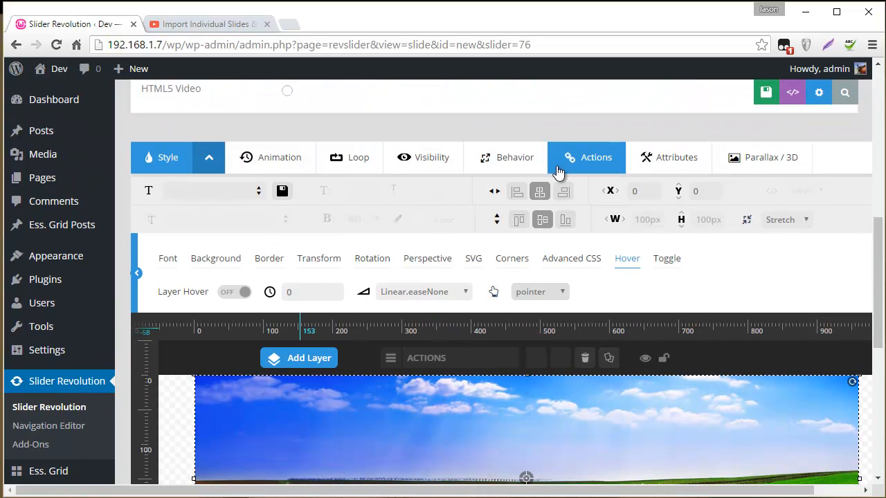
Step: Add a third action: Click triggering a Simple Link, with the Link Url field selected
{"action": "left_click", "coordinate": [587, 158]}
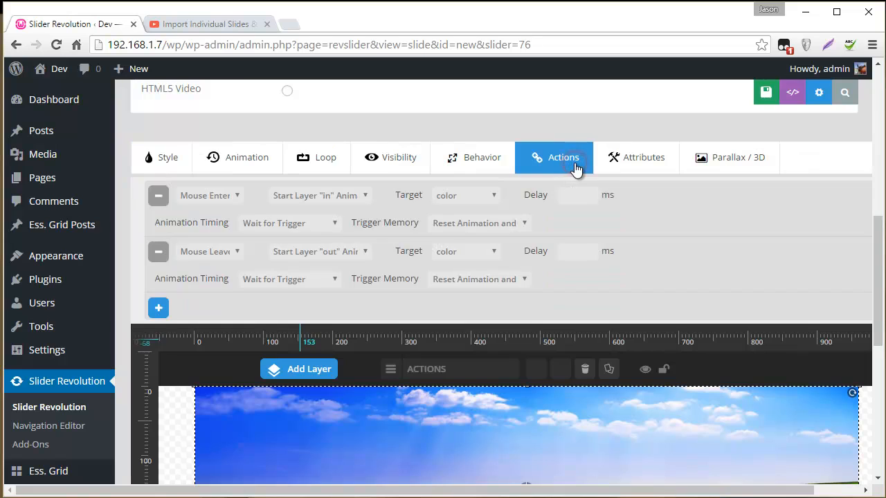
{"action": "left_click", "coordinate": [158, 307]}
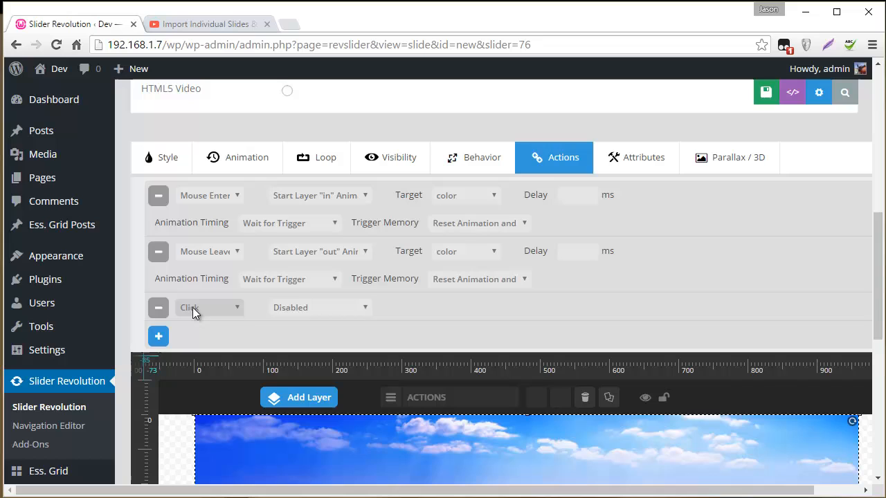
{"action": "left_click", "coordinate": [319, 307]}
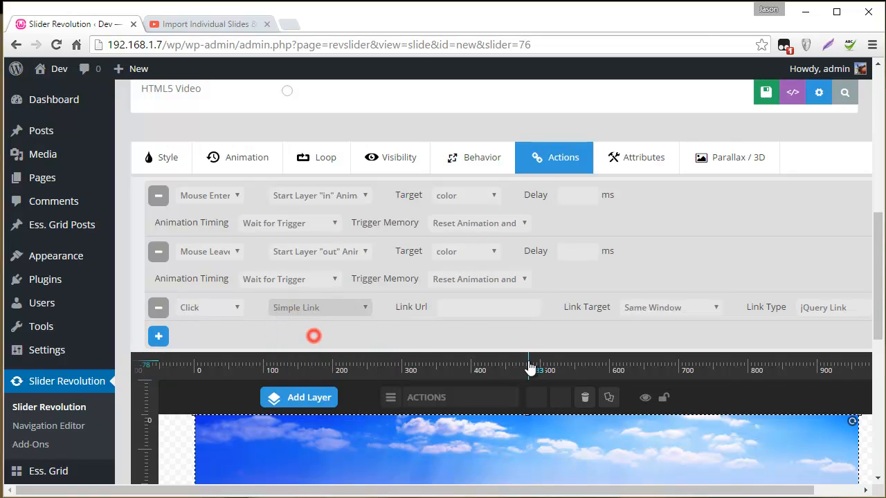
{"action": "left_click", "coordinate": [487, 307]}
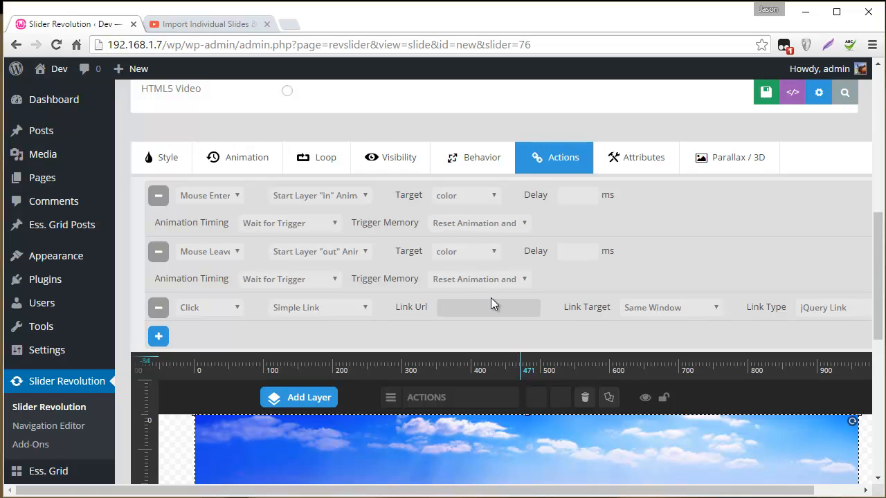
{"action": "left_click", "coordinate": [487, 307]}
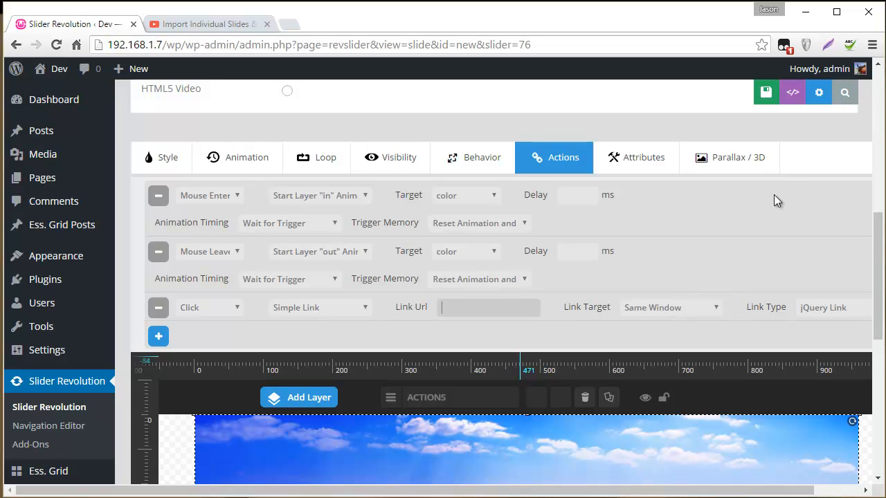
Step: Preview the slider's image swap and close the preview
{"action": "left_click", "coordinate": [766, 91]}
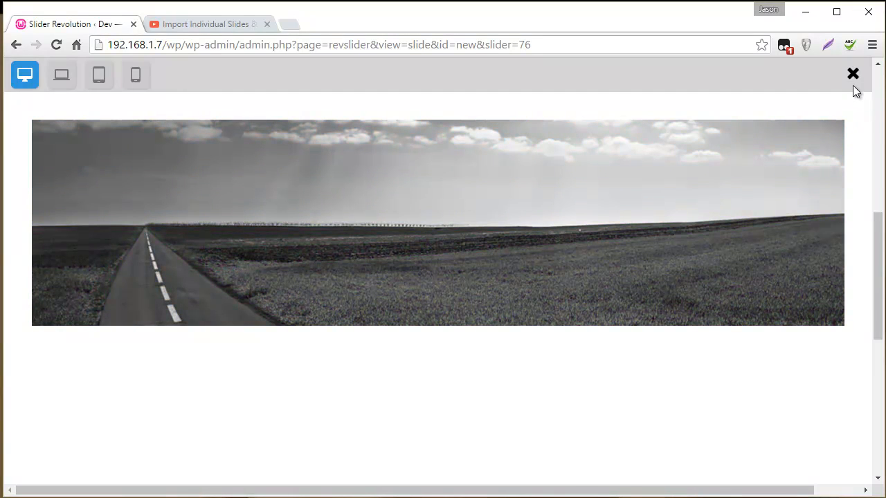
{"action": "left_click", "coordinate": [853, 73]}
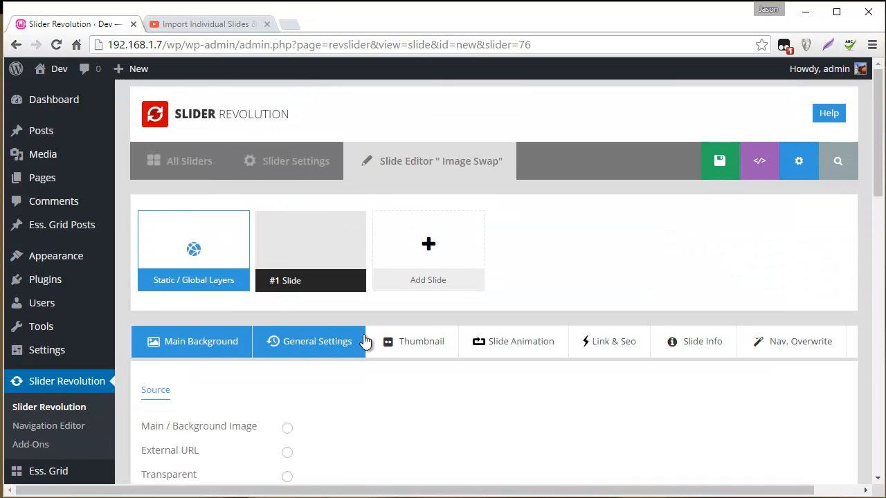
Step: From All Sliders create a new slider titled Example Two and open its slide editor
{"action": "left_click", "coordinate": [200, 341]}
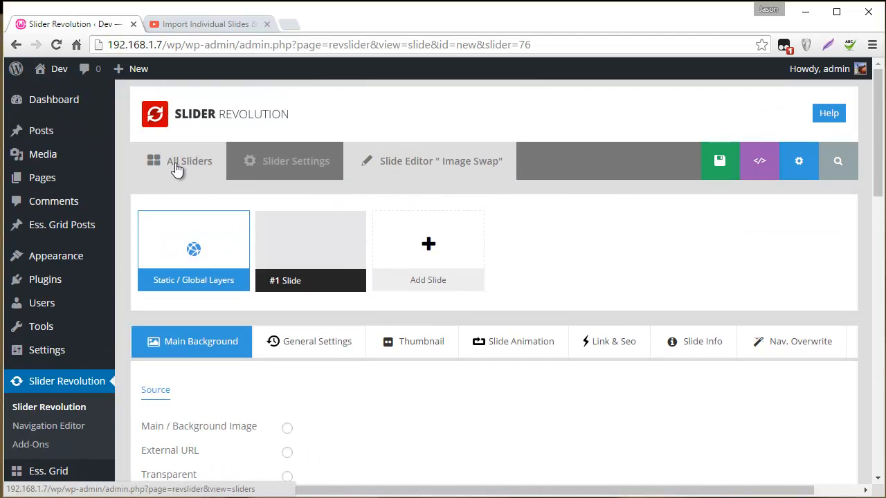
{"action": "left_click", "coordinate": [189, 160]}
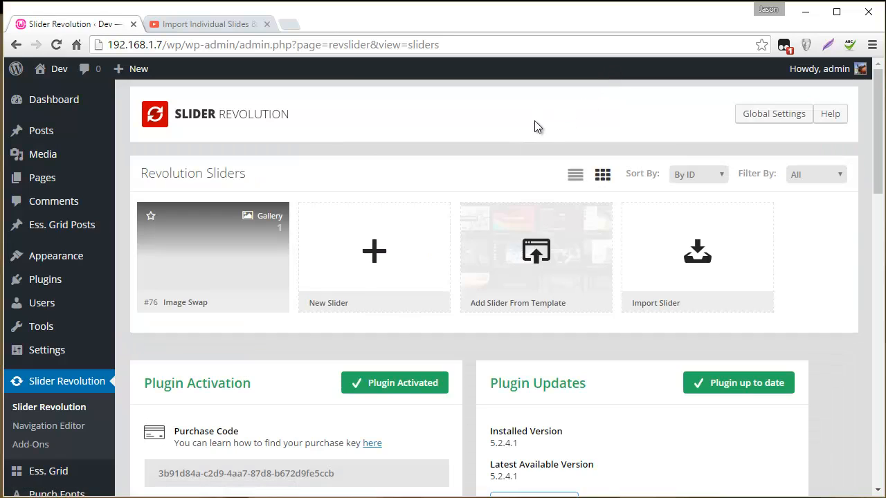
{"action": "left_click", "coordinate": [374, 256]}
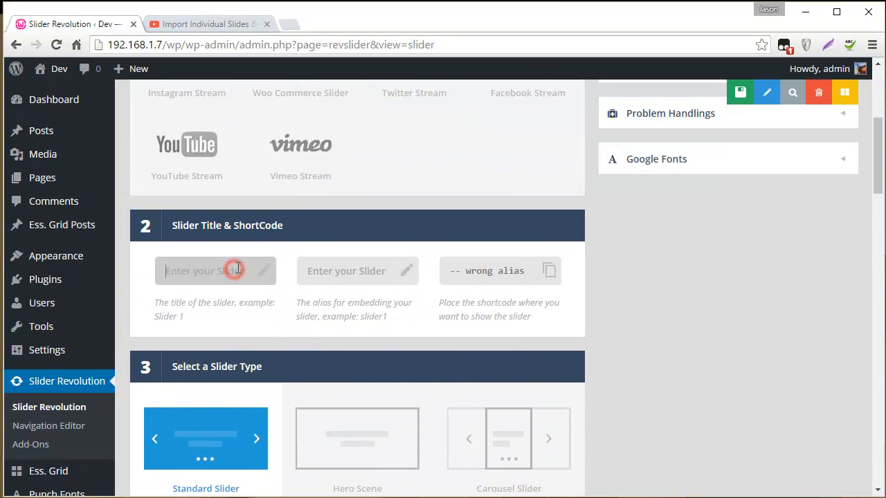
{"action": "type", "text": "Example"}
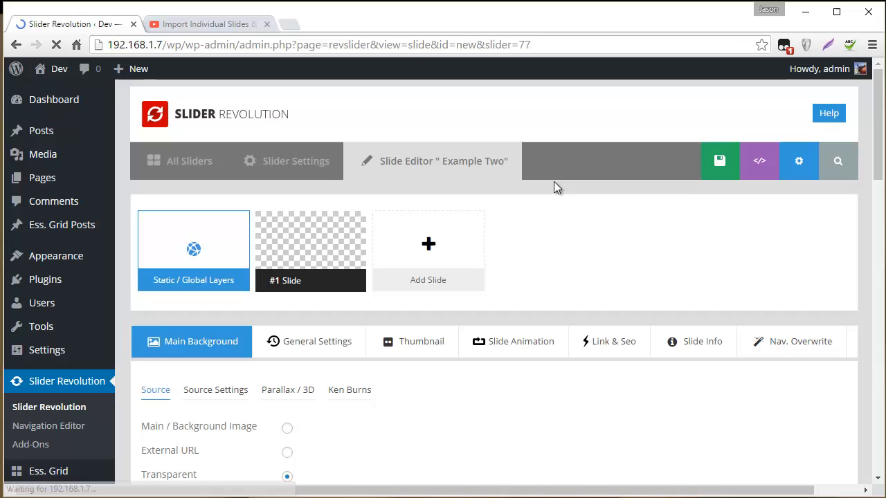
Step: Set the slide's main background image to tp_vid_clouds-1.jpg from the media library
{"action": "scroll", "scroll_direction": "down", "scroll_amount": 3}
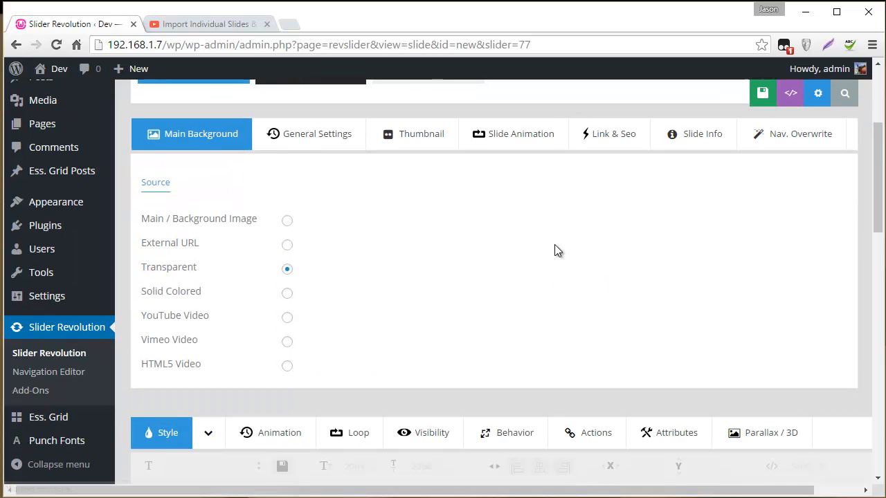
{"action": "mouse_move", "coordinate": [290, 211]}
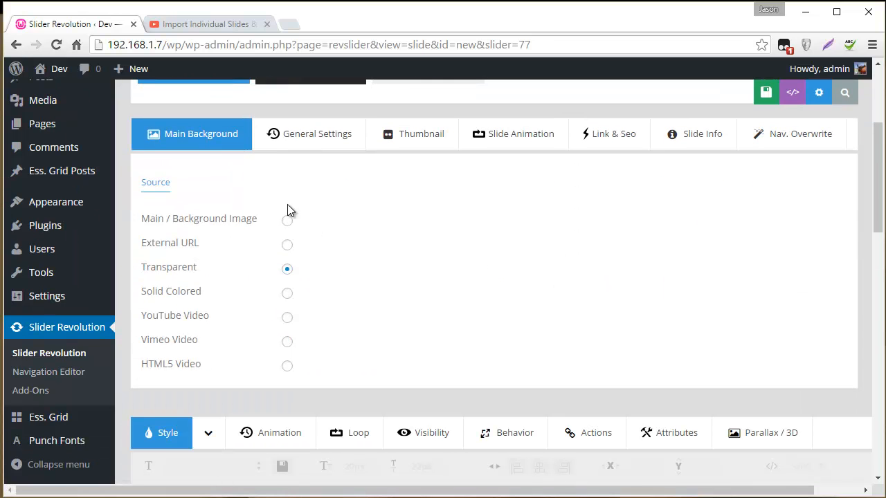
{"action": "left_click", "coordinate": [287, 220]}
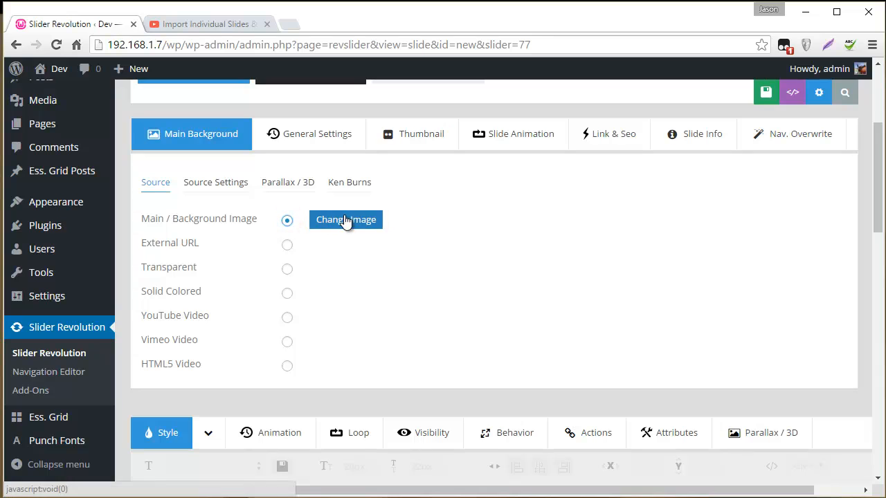
{"action": "left_click", "coordinate": [346, 219]}
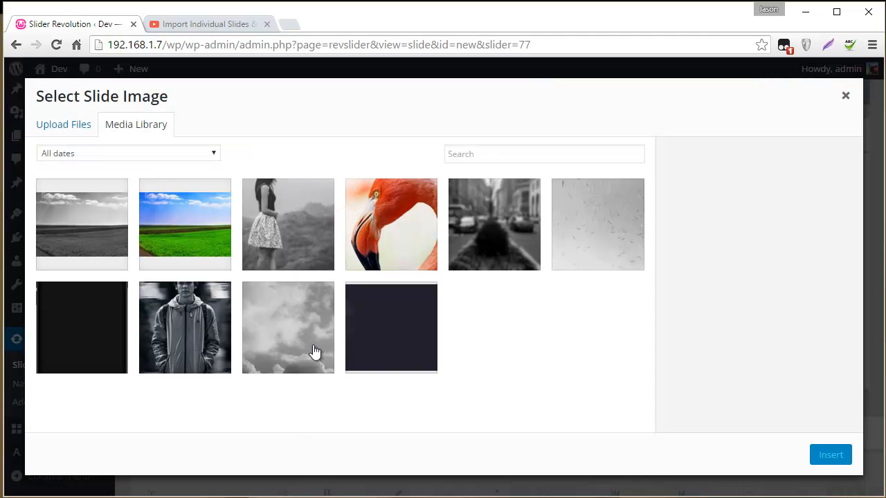
{"action": "left_click", "coordinate": [288, 327]}
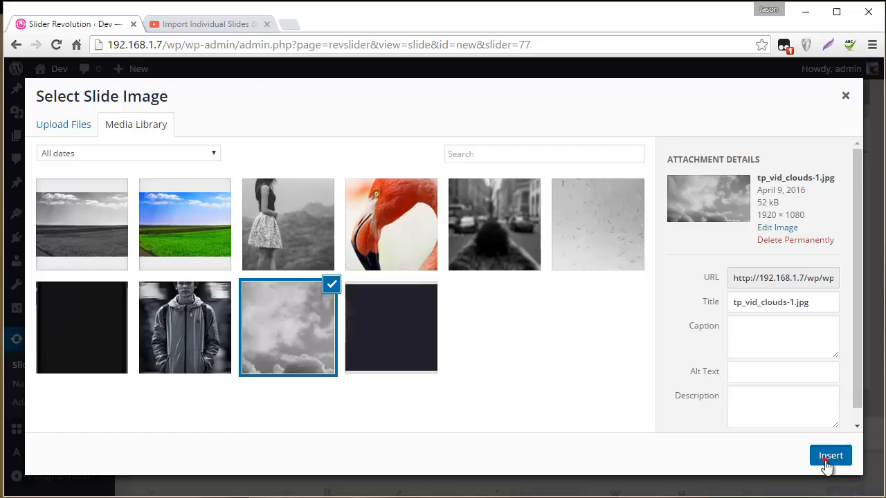
{"action": "left_click", "coordinate": [830, 455]}
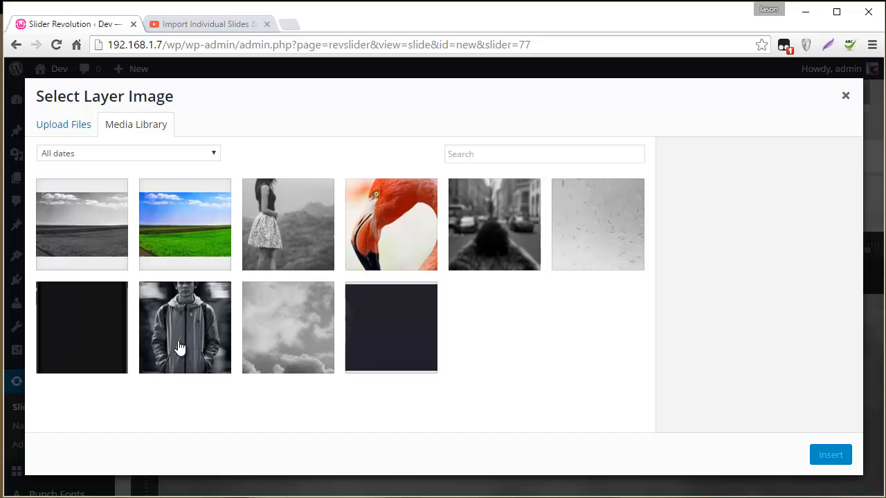
{"action": "mouse_move", "coordinate": [119, 233]}
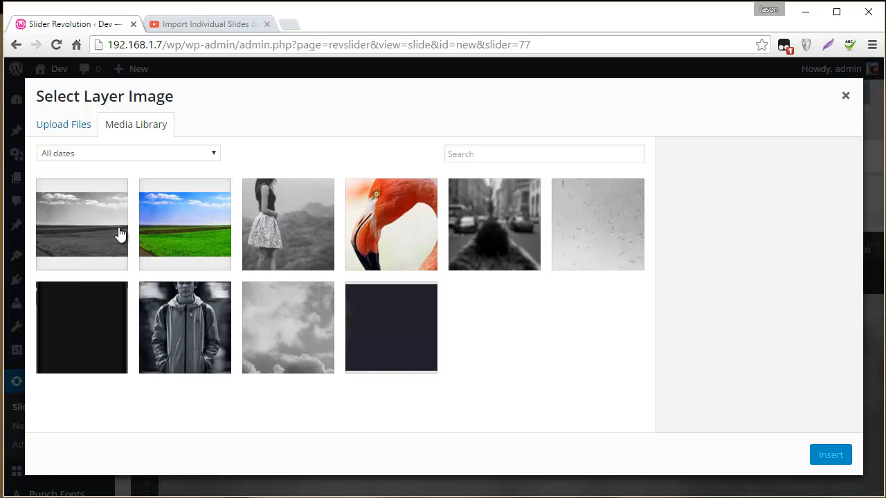
{"action": "mouse_move", "coordinate": [211, 403]}
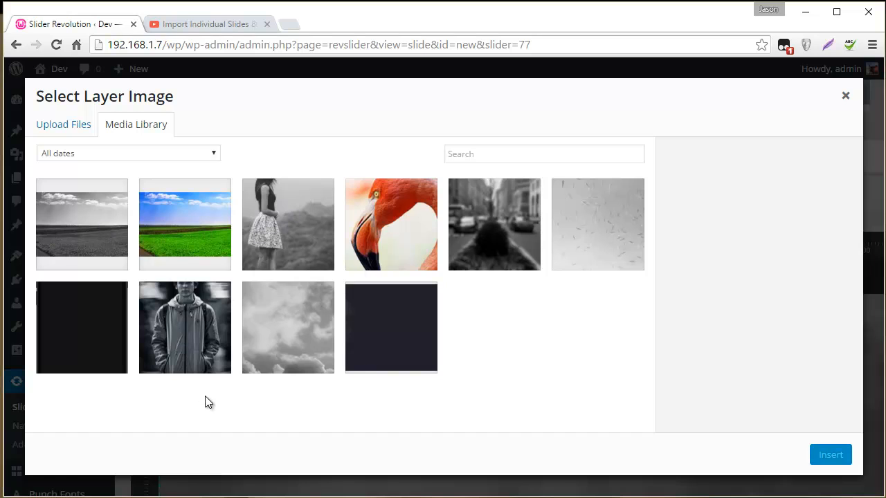
Step: Insert tp_dude.jpg as an image layer and drag it toward the slide's top-left
{"action": "left_click", "coordinate": [185, 327]}
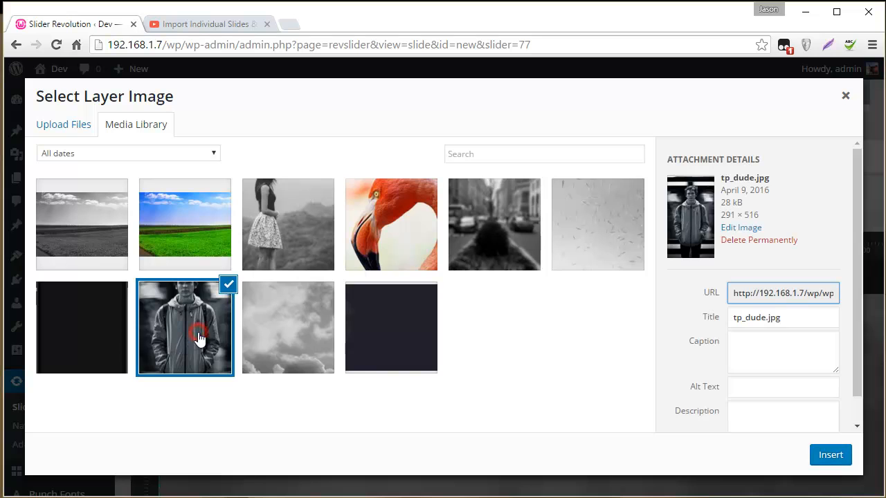
{"action": "left_click", "coordinate": [831, 454]}
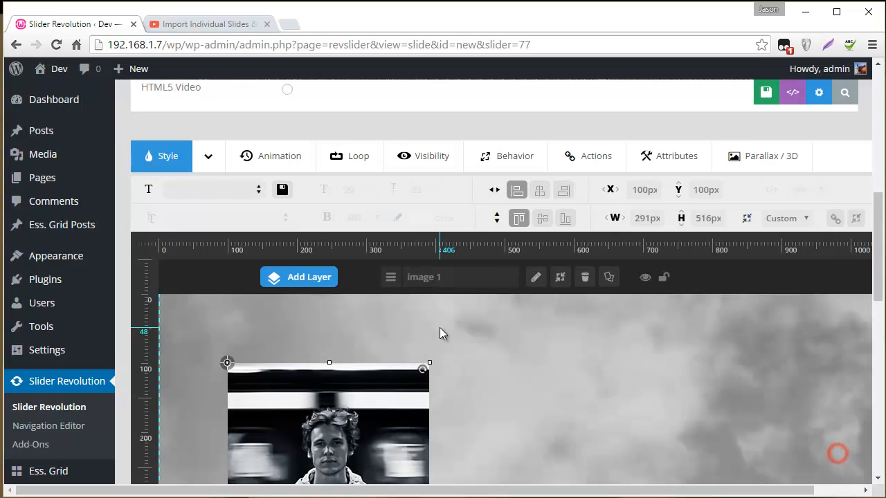
{"action": "scroll", "scroll_direction": "down", "scroll_amount": 3}
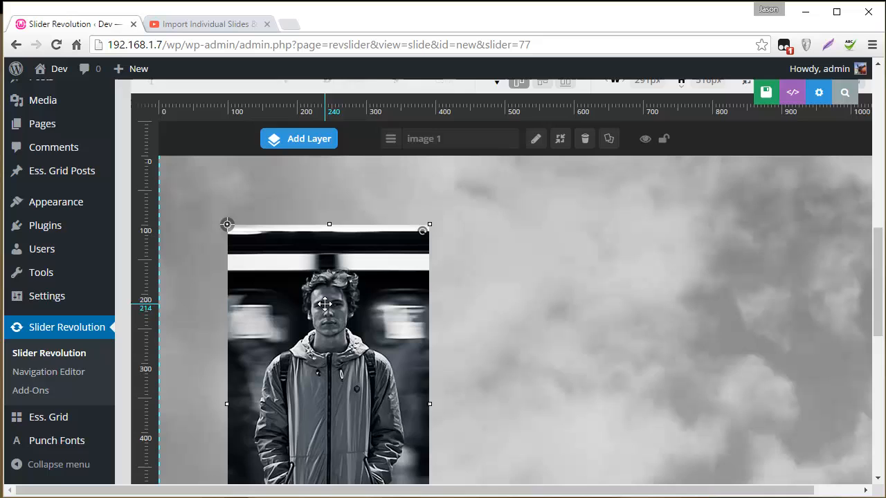
{"action": "left_click_drag", "start_coordinate": [330, 305], "coordinate": [464, 285]}
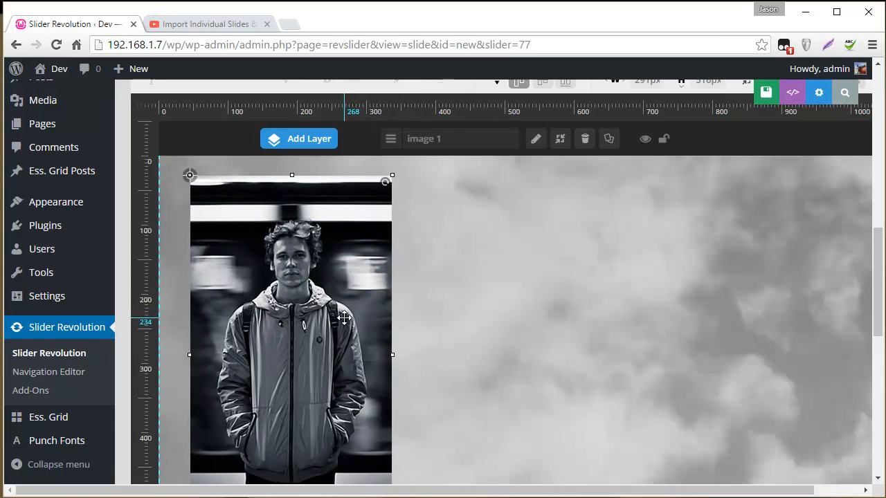
Step: Set the portrait's X and Y offsets to 40px each
{"action": "scroll", "scroll_direction": "down", "scroll_amount": 3}
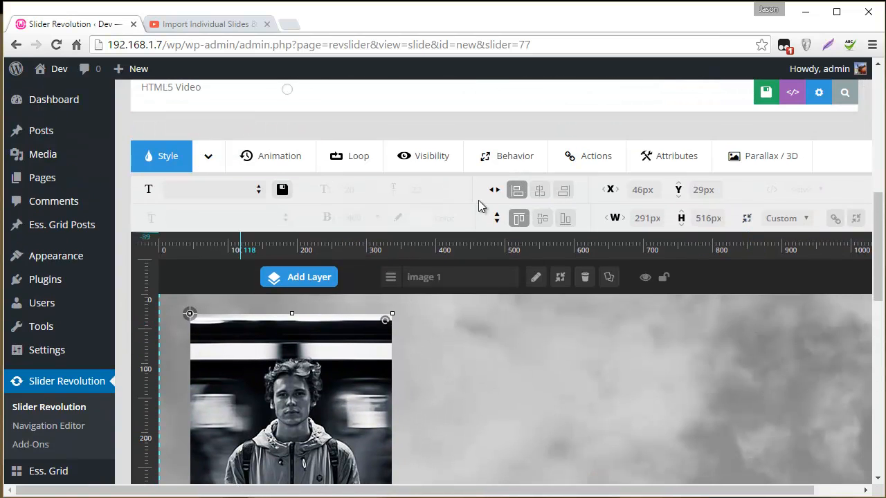
{"action": "left_click", "coordinate": [643, 189]}
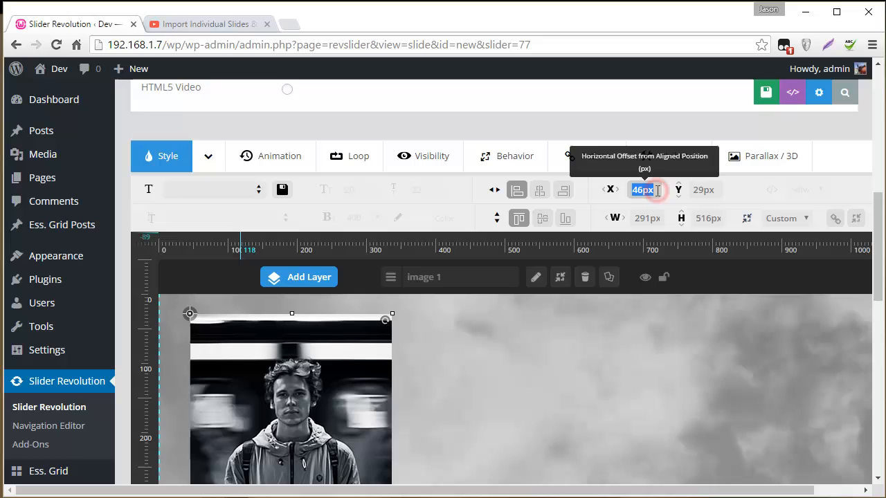
{"action": "left_click", "coordinate": [704, 188]}
{"action": "type", "text": "40"}
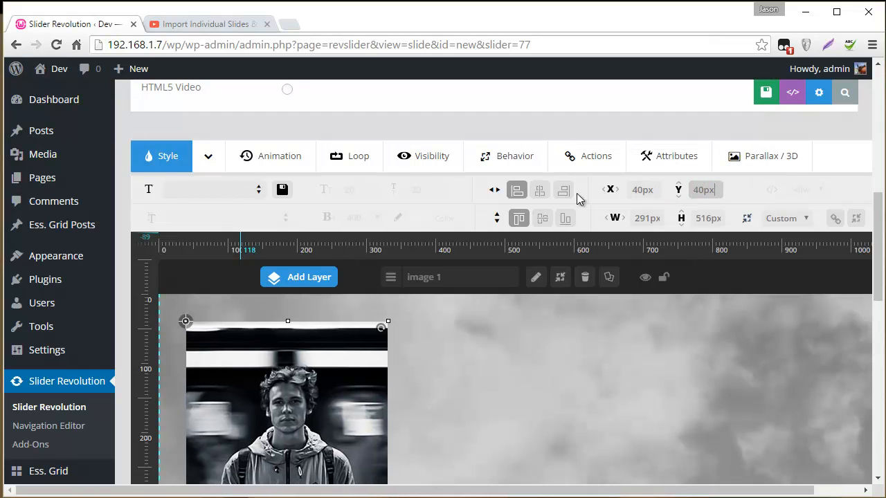
{"action": "left_click", "coordinate": [560, 277]}
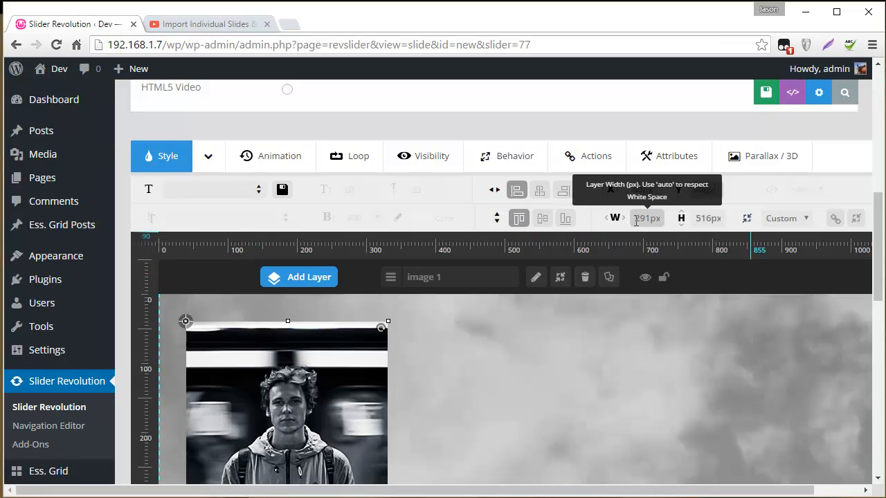
{"action": "mouse_move", "coordinate": [709, 219]}
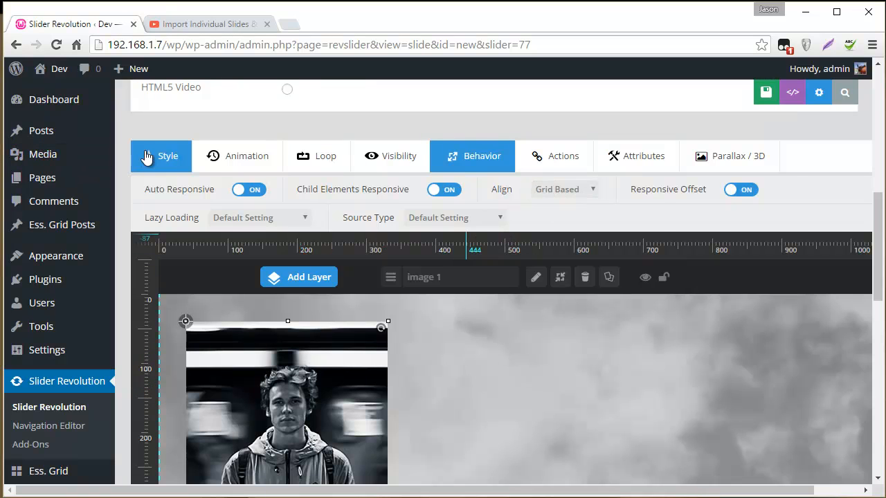
Step: Give the portrait a solid 5px black border via Advanced Style > Border
{"action": "scroll", "scroll_direction": "down", "scroll_amount": 3}
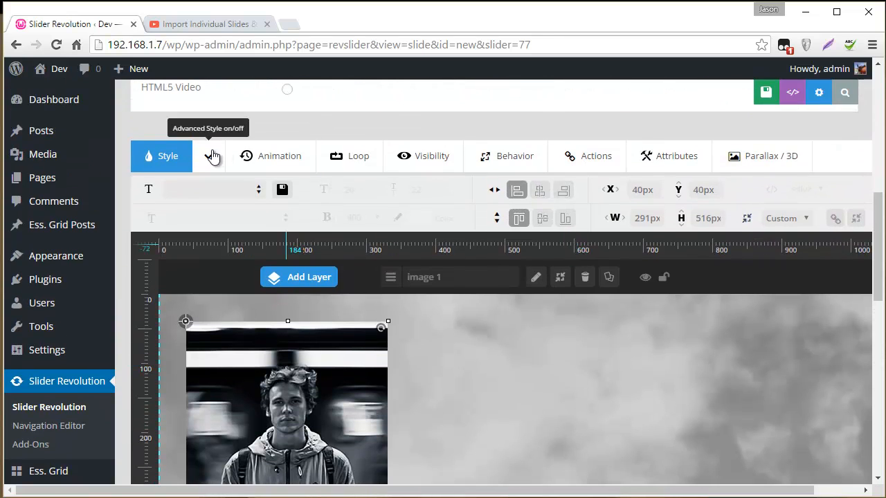
{"action": "left_click", "coordinate": [210, 155]}
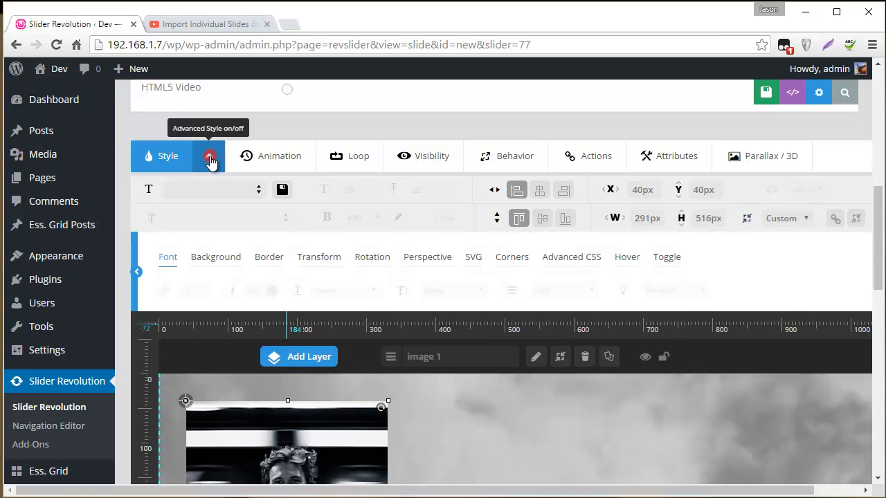
{"action": "scroll", "scroll_direction": "down", "scroll_amount": 3}
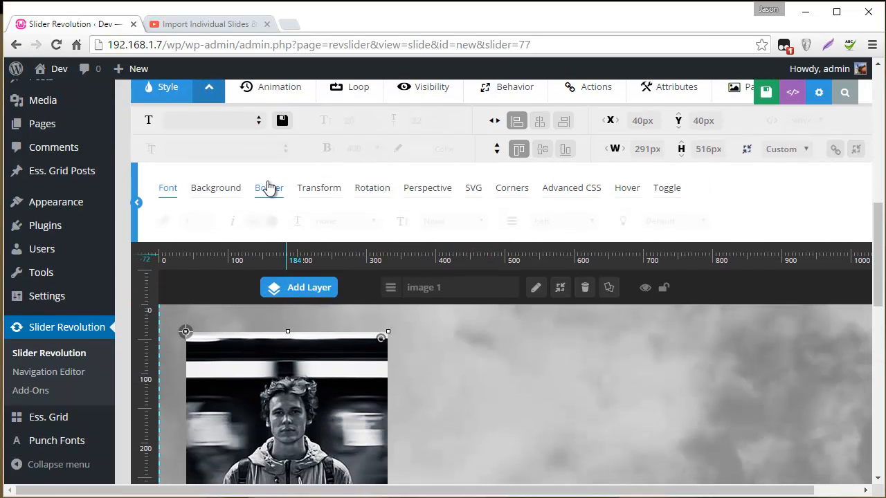
{"action": "left_click", "coordinate": [268, 188]}
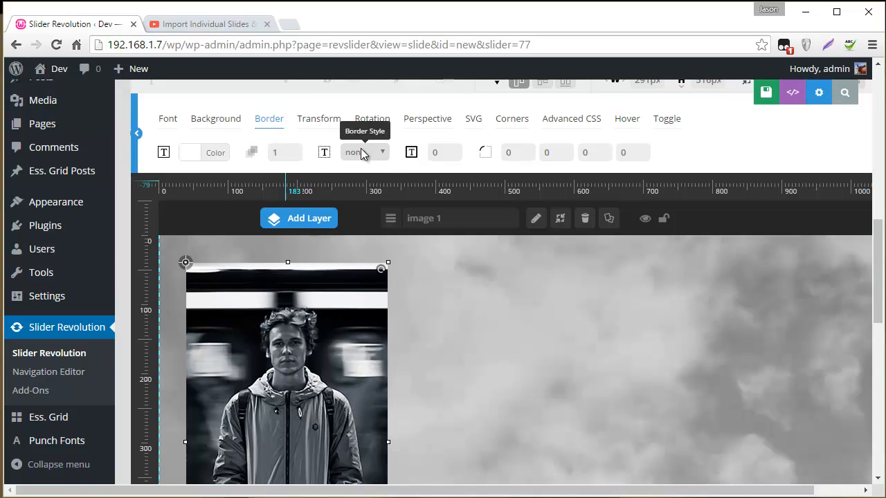
{"action": "left_click", "coordinate": [366, 152]}
{"action": "type", "text": "5"}
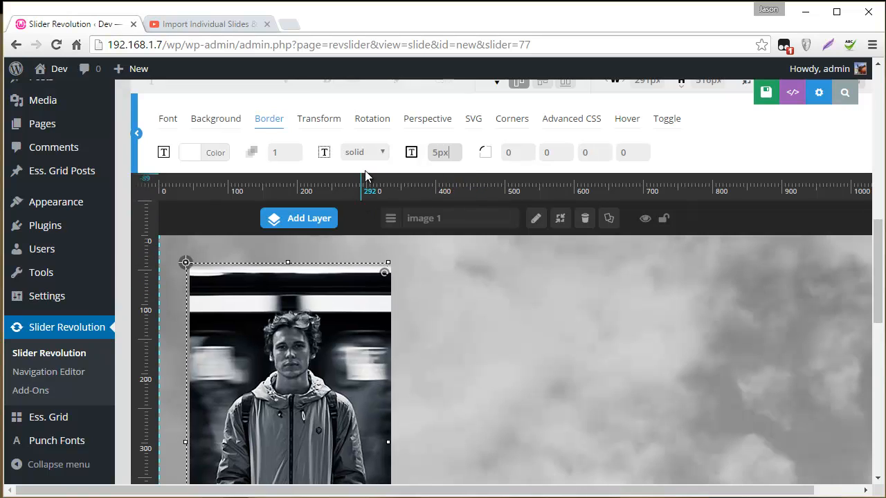
{"action": "left_click", "coordinate": [191, 152]}
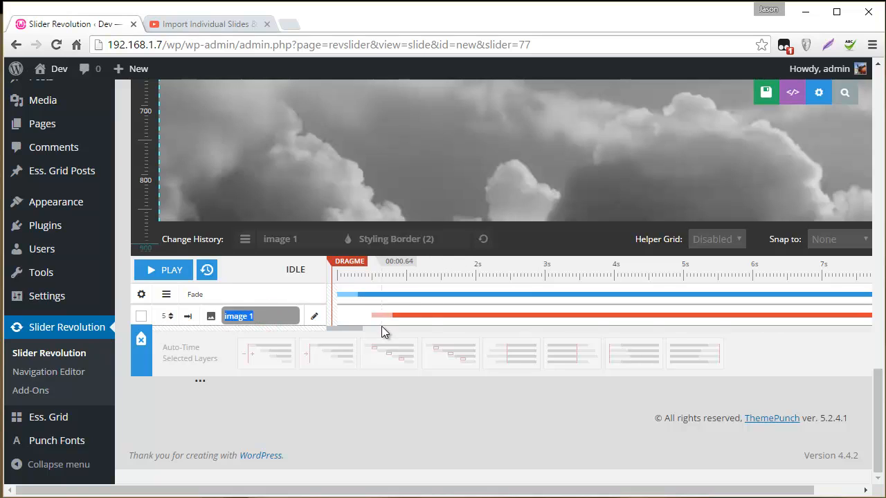
Step: Rename the portrait layer to 'default img' in the timeline
{"action": "type", "text": "default img"}
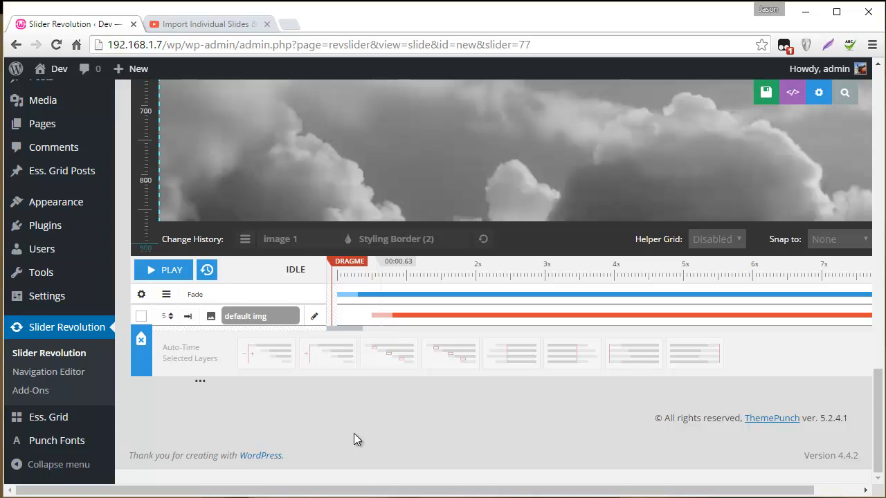
{"action": "left_click", "coordinate": [309, 228]}
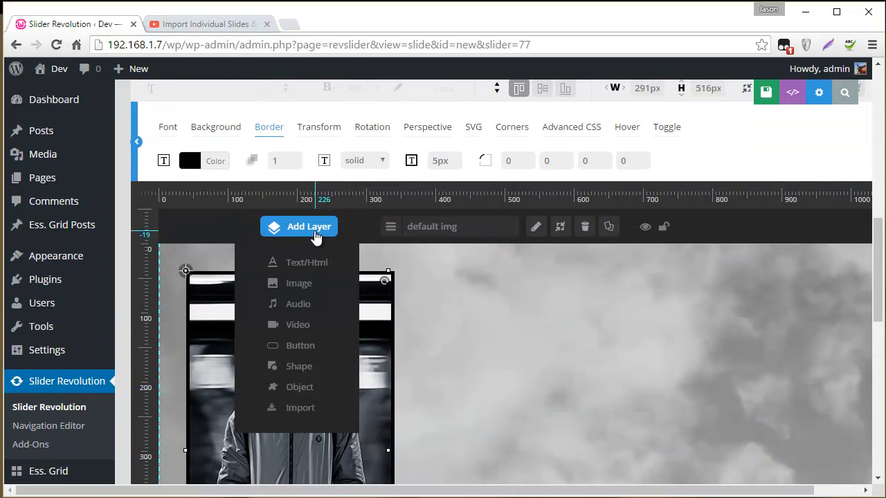
Step: Add photo.jpg as a second image layer over the portrait
{"action": "left_click", "coordinate": [299, 283]}
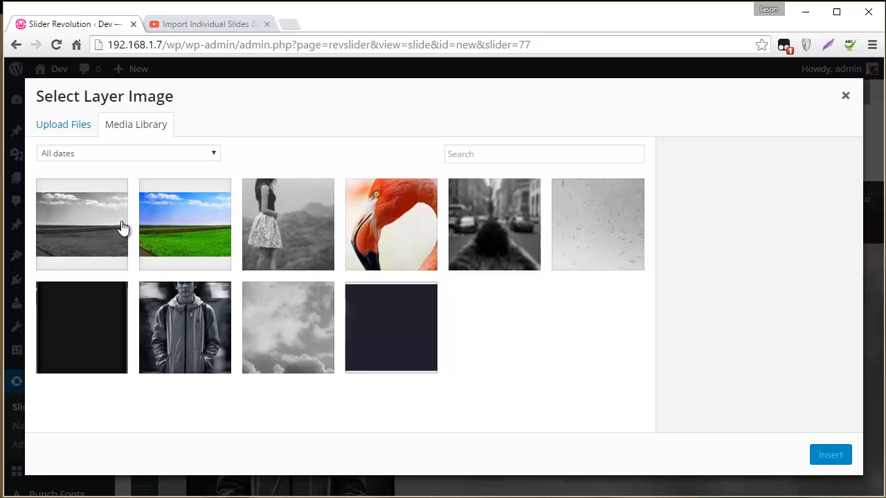
{"action": "left_click", "coordinate": [288, 224]}
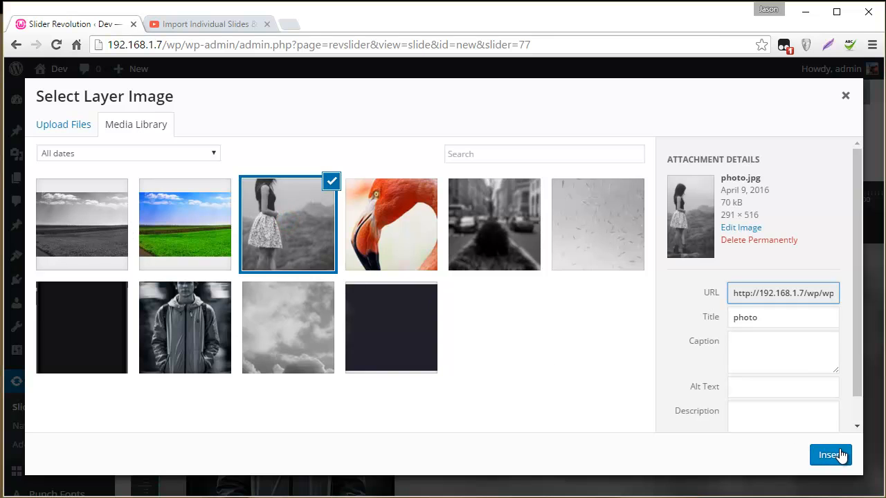
{"action": "left_click", "coordinate": [831, 454]}
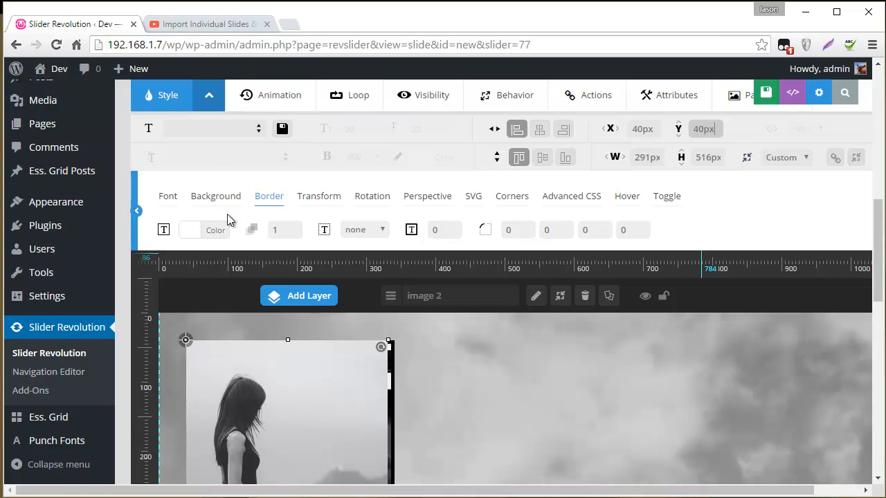
Step: Give the photo a #000000 solid 5px border and name the layer 'hover img'
{"action": "left_click", "coordinate": [215, 230]}
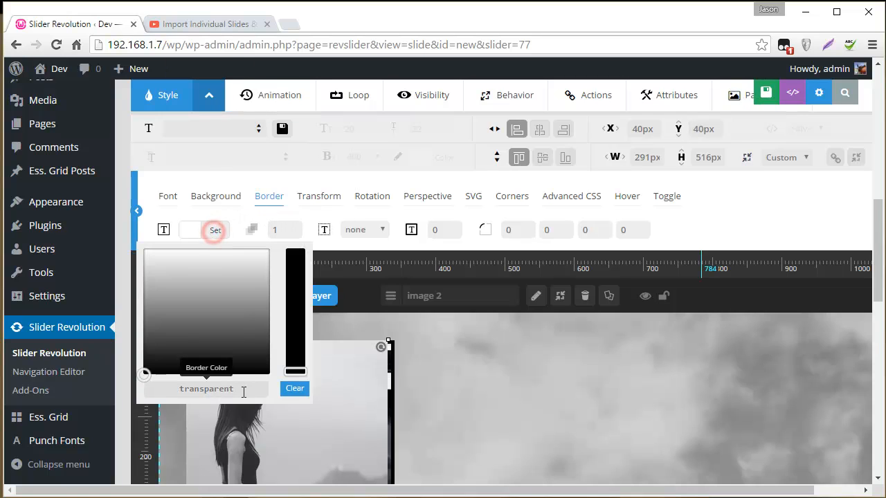
{"action": "type", "text": "#0000"}
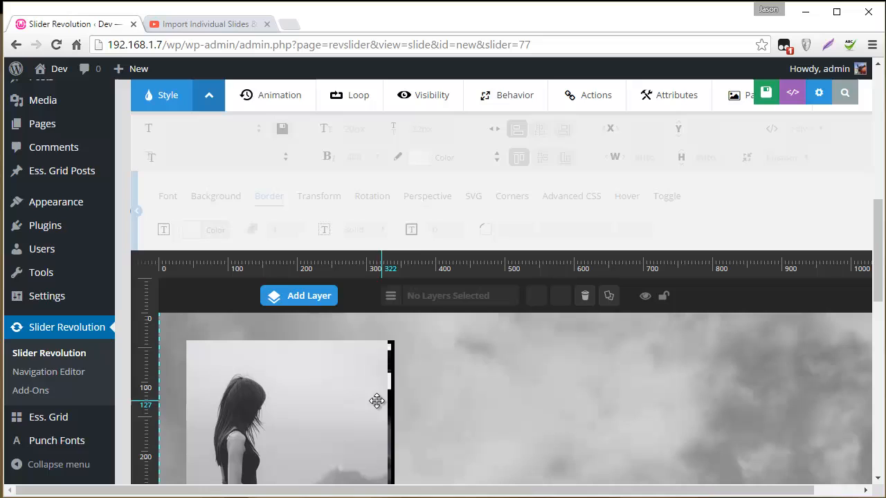
{"action": "left_click", "coordinate": [363, 230]}
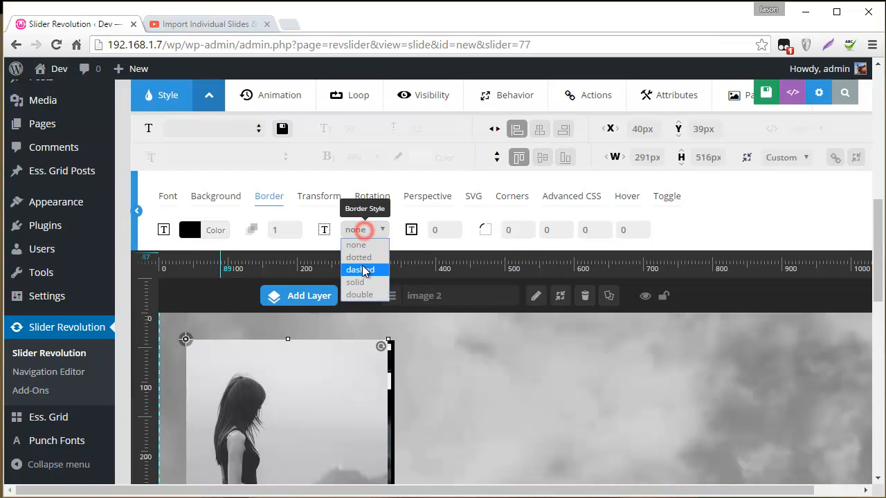
{"action": "left_click", "coordinate": [355, 283]}
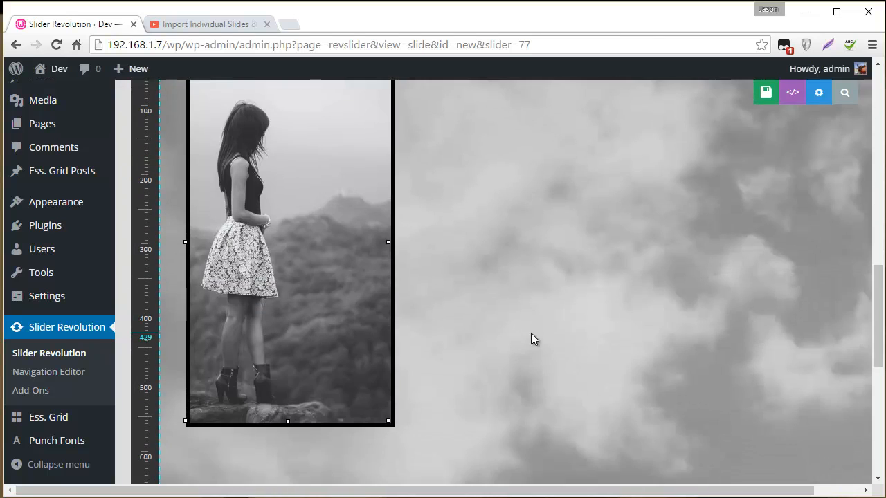
{"action": "scroll", "scroll_direction": "down", "scroll_amount": 3}
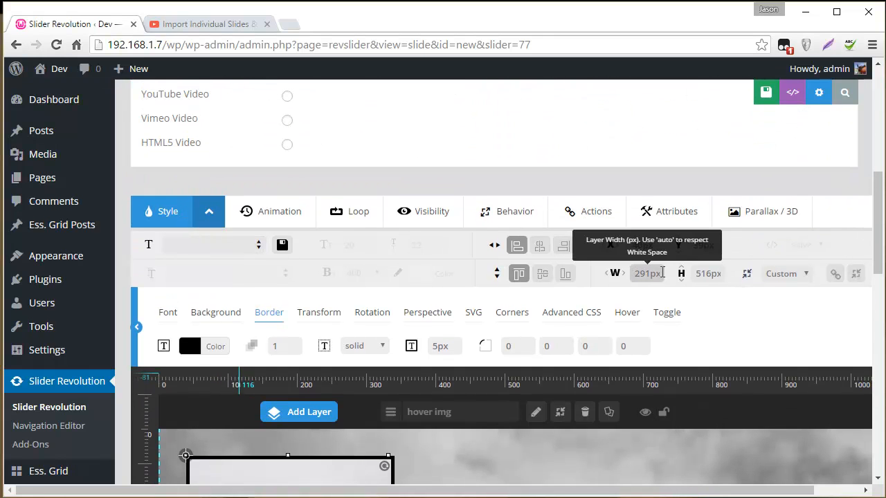
{"action": "scroll", "scroll_direction": "down", "scroll_amount": 3}
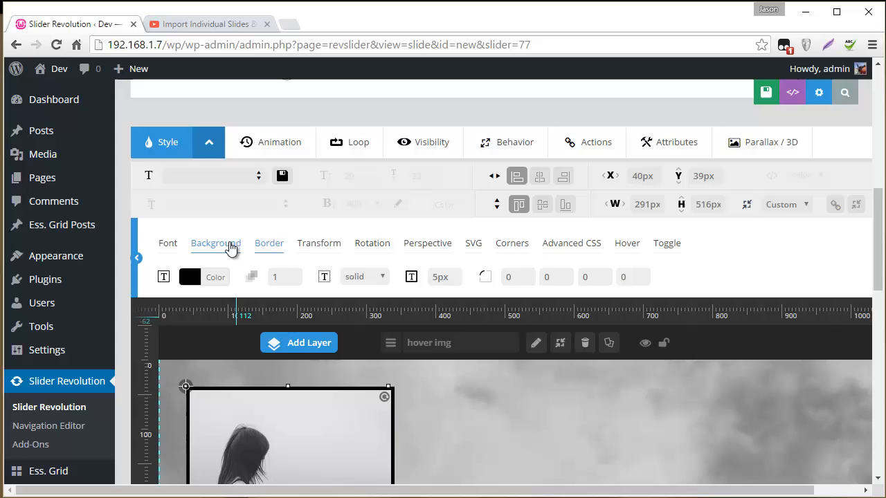
Step: Add a 291×516 transparent shape layer named ACTIONS positioned over the photos
{"action": "left_click", "coordinate": [299, 343]}
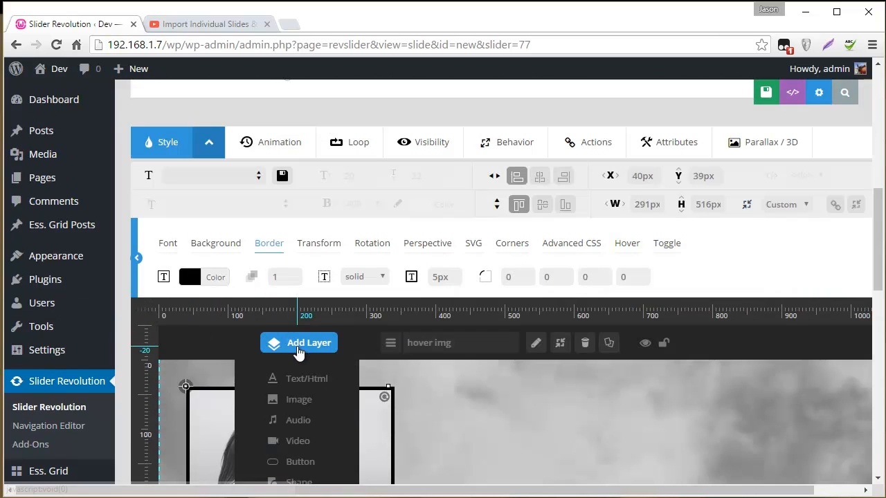
{"action": "left_click", "coordinate": [299, 481]}
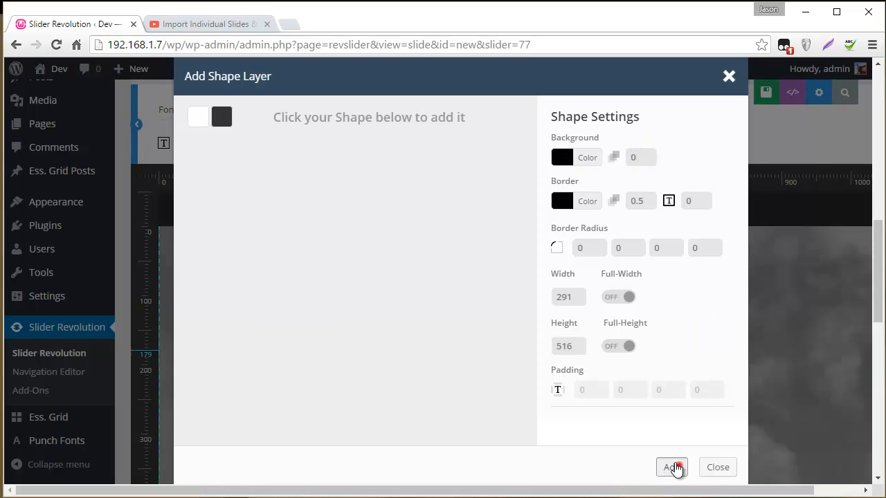
{"action": "left_click", "coordinate": [670, 468]}
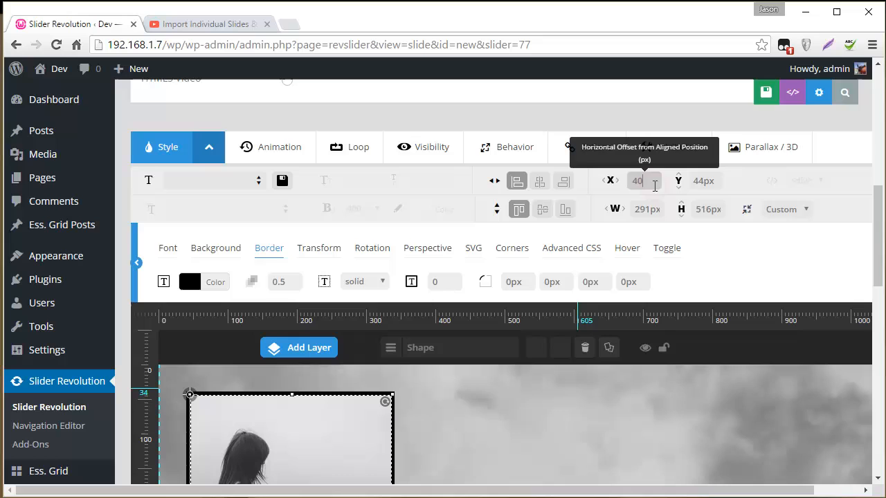
{"action": "left_click", "coordinate": [703, 180]}
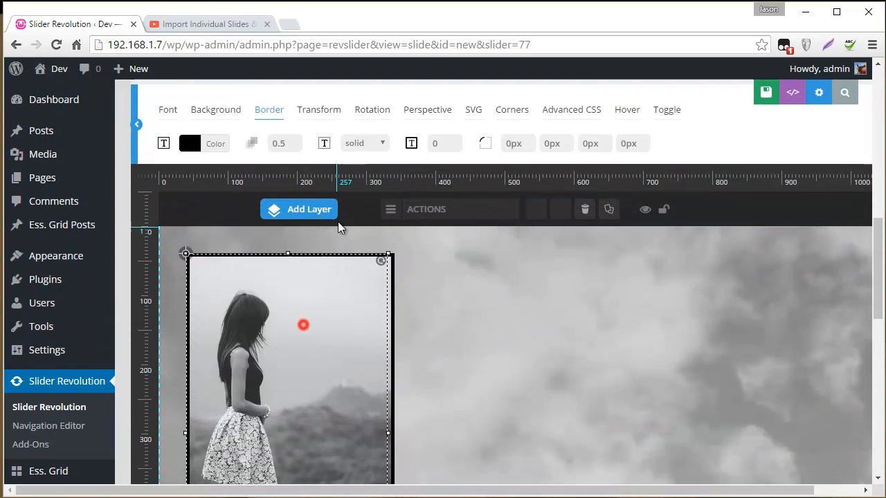
Step: Add a Mouse Enter action starting hover img's "in" animation, resetting trigger states each loop
{"action": "left_click", "coordinate": [554, 285]}
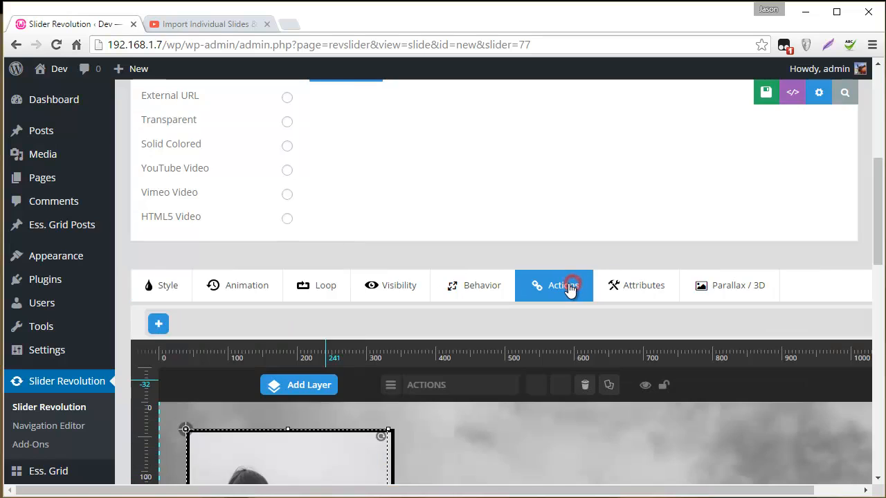
{"action": "left_click", "coordinate": [554, 285]}
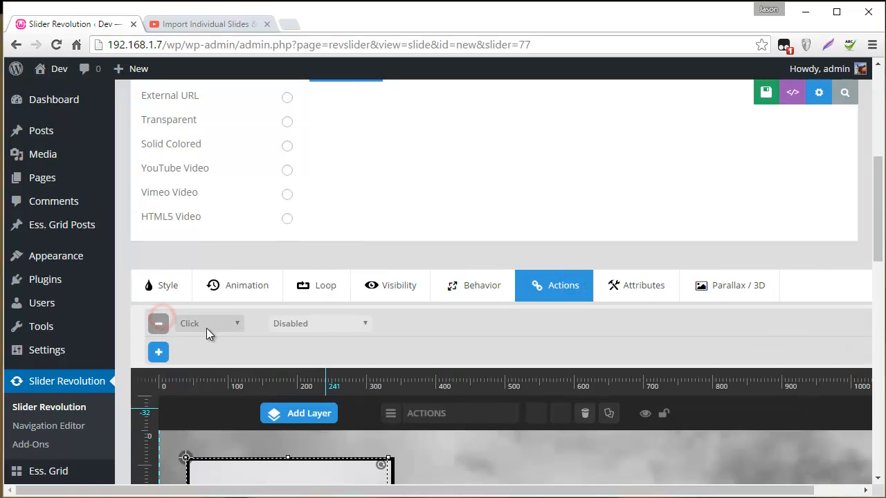
{"action": "left_click", "coordinate": [207, 324]}
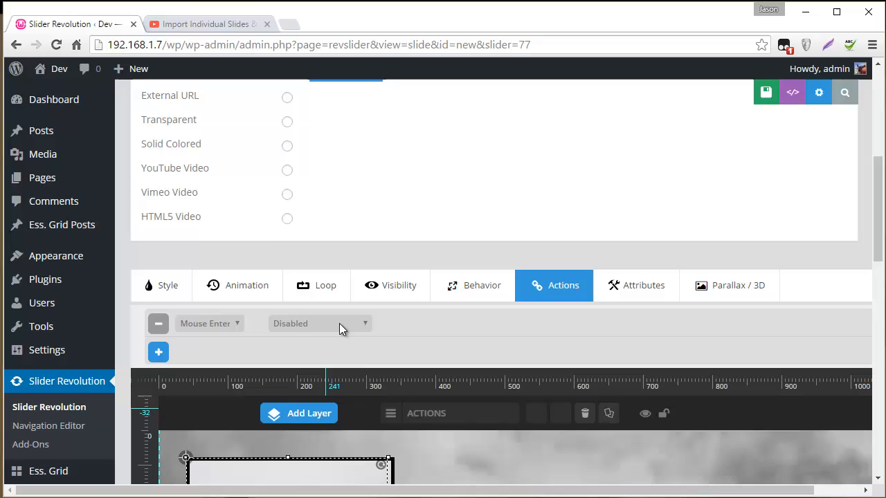
{"action": "left_click", "coordinate": [320, 324]}
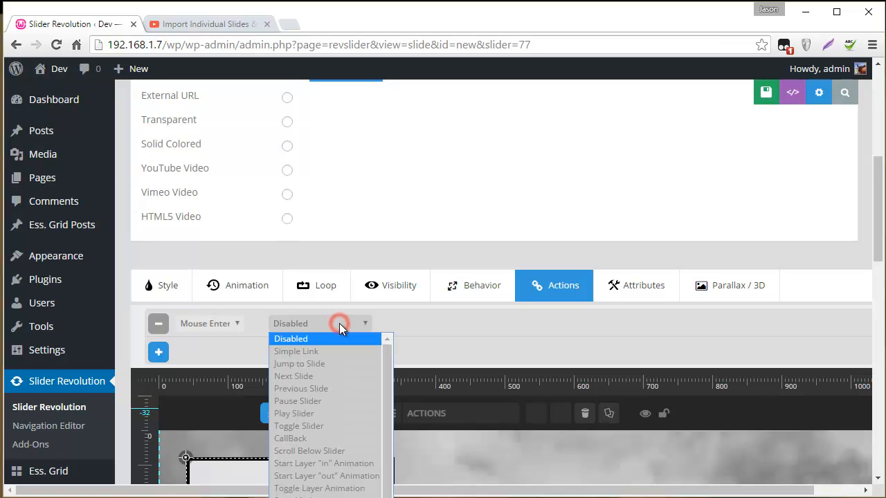
{"action": "left_click", "coordinate": [324, 463]}
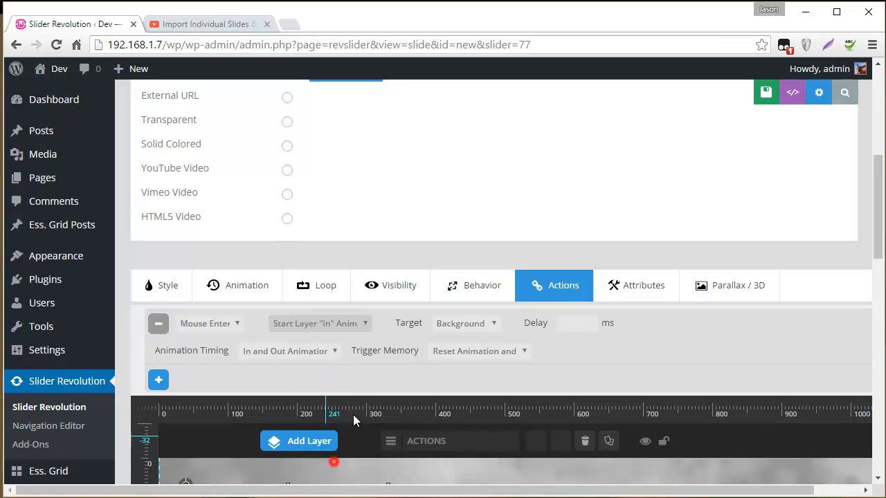
{"action": "left_click", "coordinate": [466, 324]}
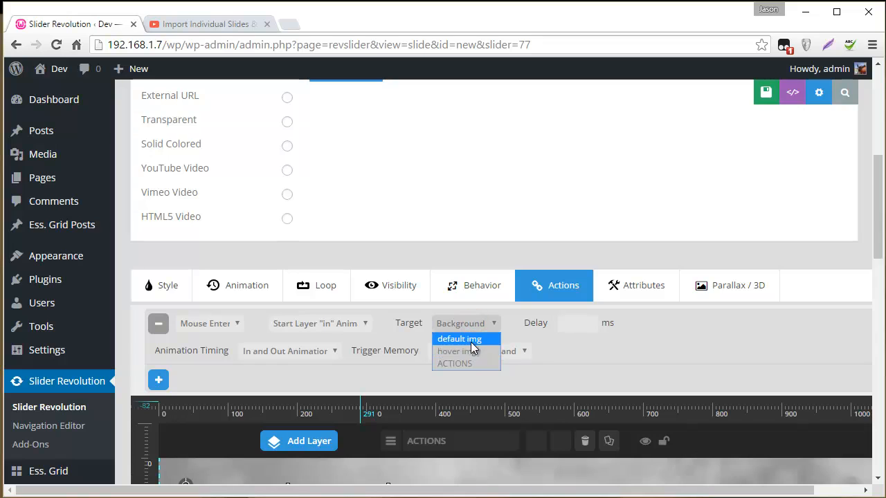
{"action": "left_click", "coordinate": [457, 352]}
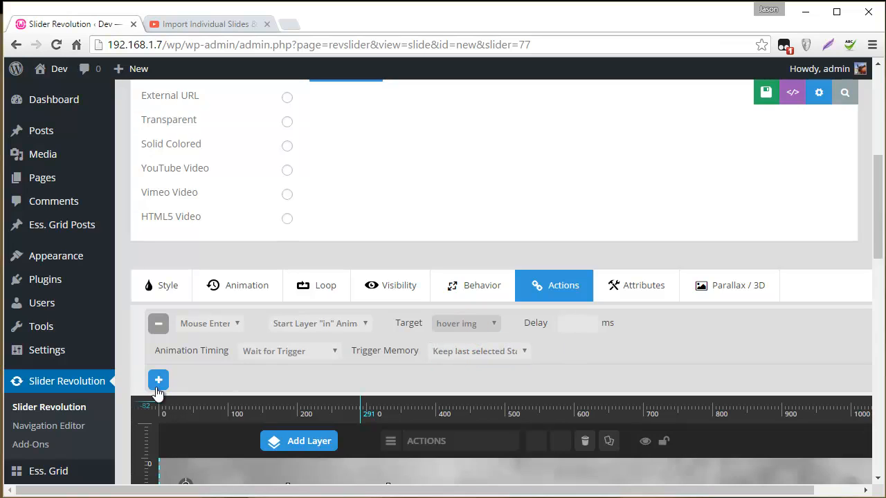
{"action": "left_click", "coordinate": [478, 352]}
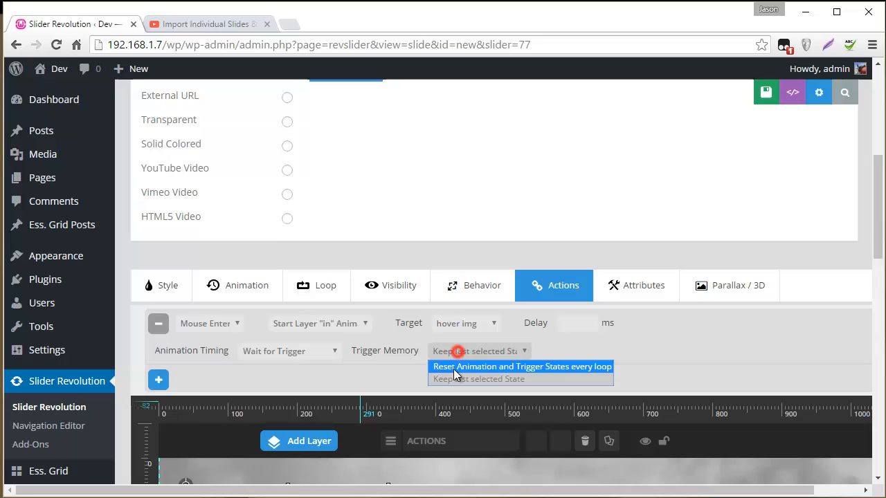
{"action": "left_click", "coordinate": [523, 365]}
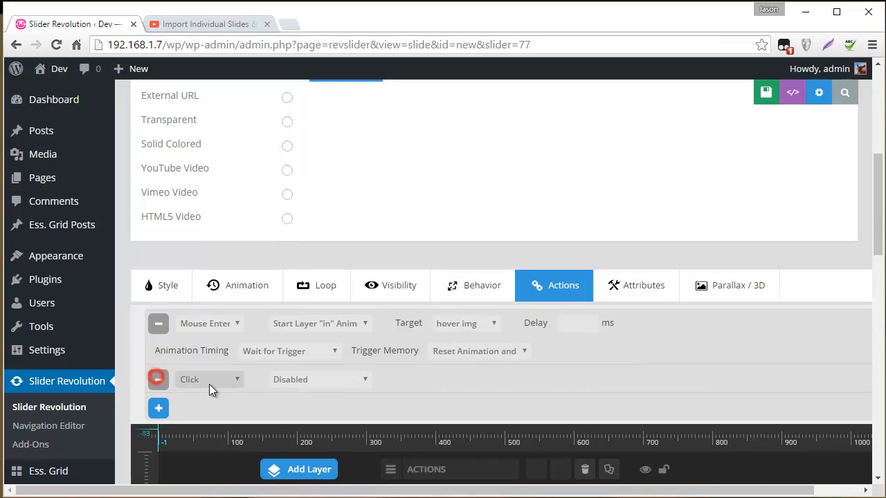
Step: Add a Mouse Leave action starting hover img's "out" animation
{"action": "left_click", "coordinate": [320, 380]}
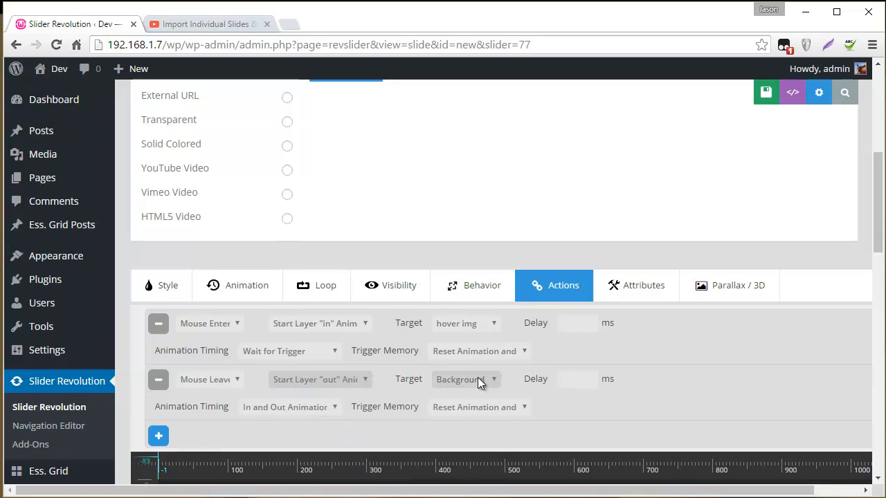
{"action": "left_click", "coordinate": [465, 379]}
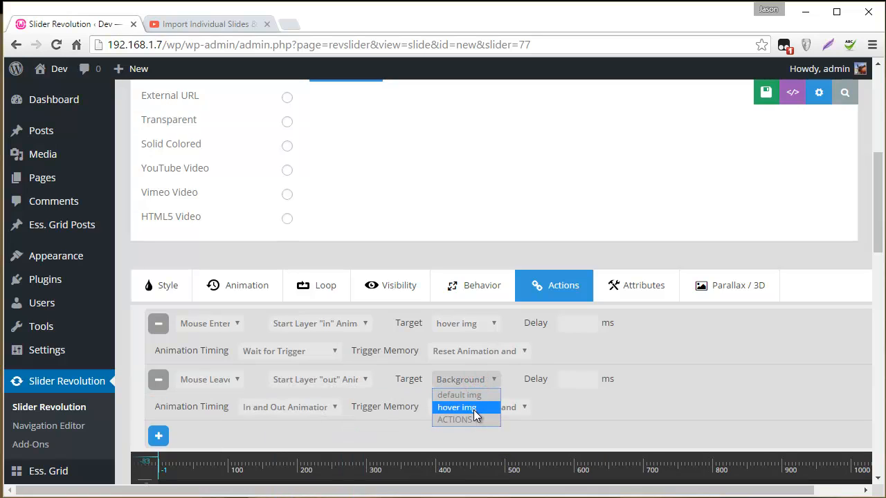
{"action": "left_click", "coordinate": [457, 407]}
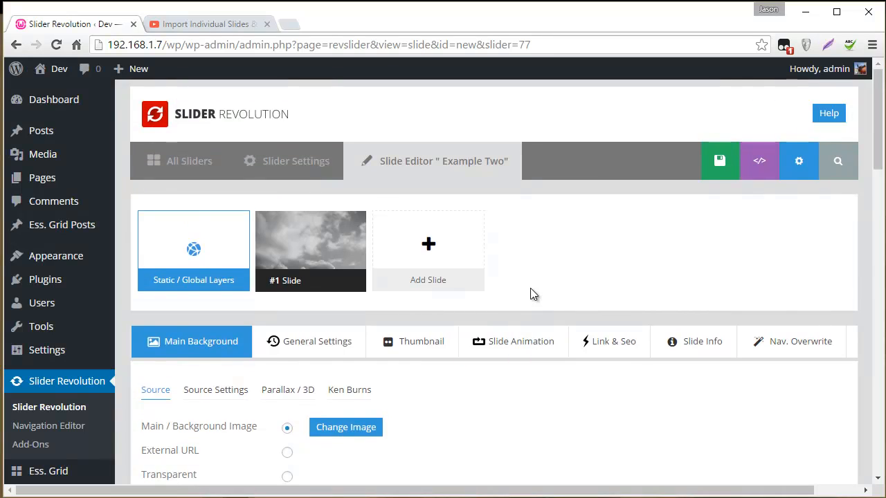
Step: From Pages > All Pages, view the front page in a new tab and edit Home Page
{"action": "left_click", "coordinate": [42, 177]}
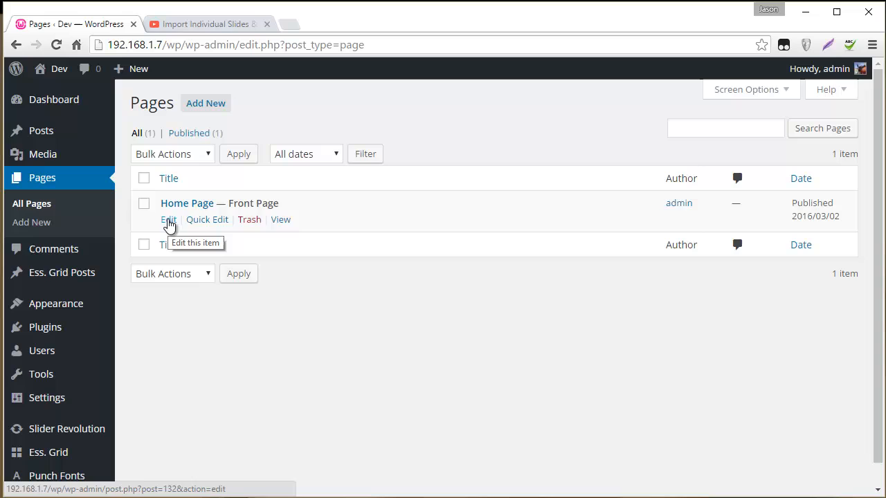
{"action": "right_click", "coordinate": [280, 219]}
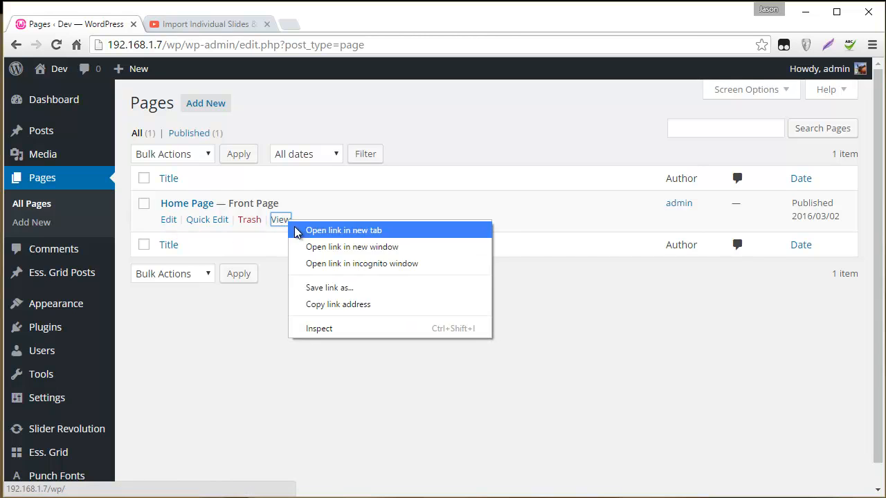
{"action": "left_click", "coordinate": [343, 230]}
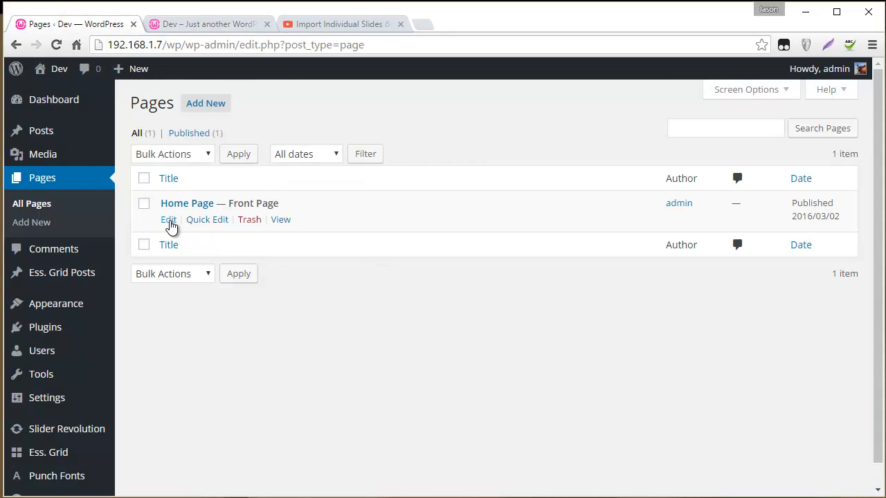
{"action": "left_click", "coordinate": [169, 219]}
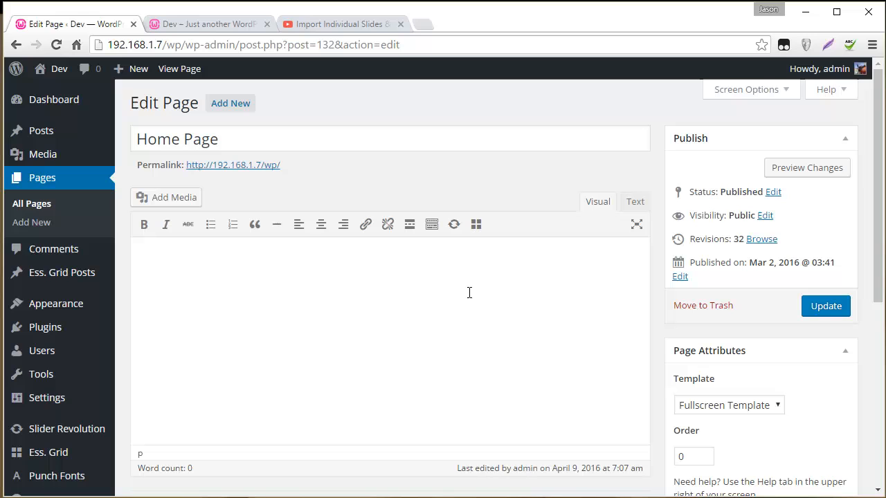
{"action": "scroll", "scroll_direction": "down", "scroll_amount": 3}
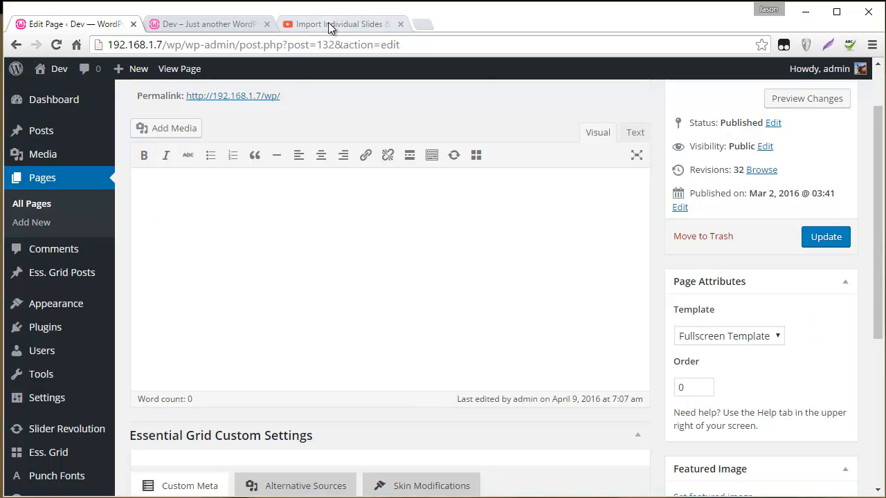
Step: Insert slider #77 Example Two into the Home Page, update it, and view the front page
{"action": "left_click", "coordinate": [339, 23]}
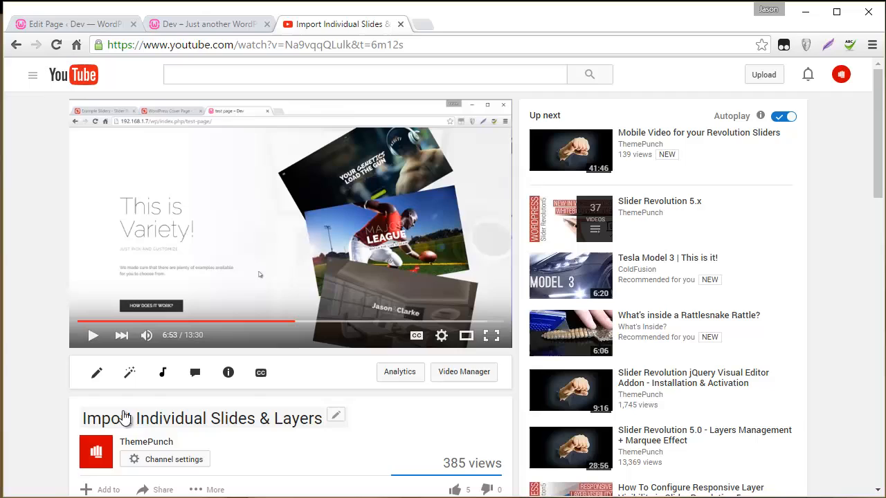
{"action": "mouse_move", "coordinate": [221, 422]}
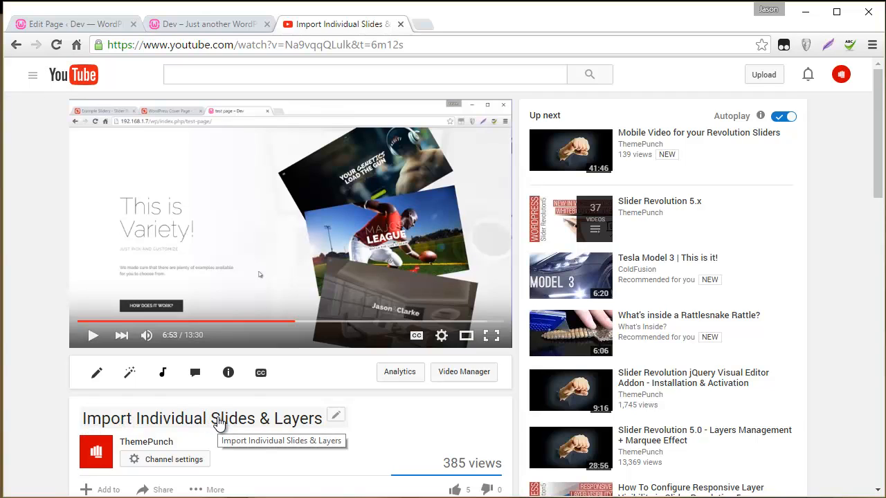
{"action": "mouse_move", "coordinate": [46, 226]}
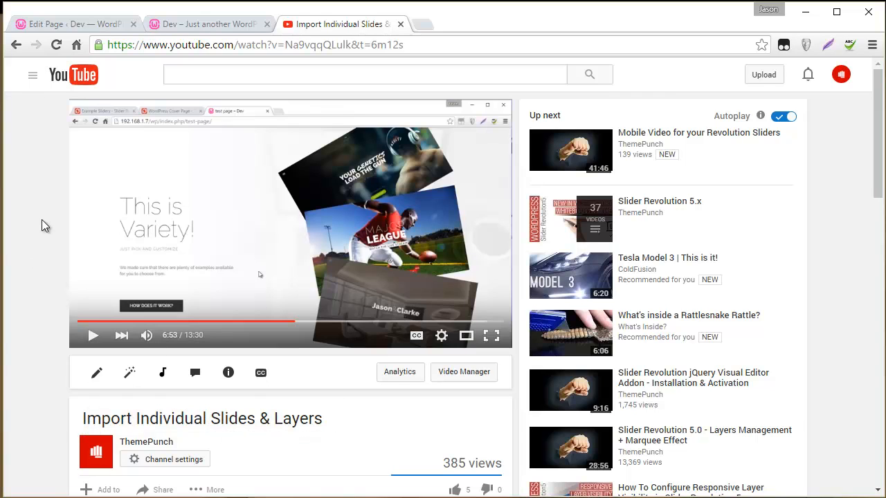
{"action": "mouse_move", "coordinate": [54, 224]}
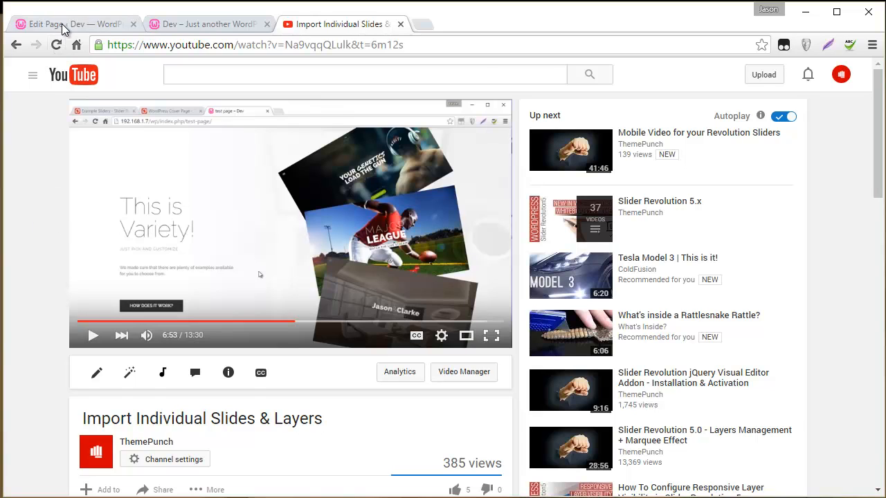
{"action": "mouse_move", "coordinate": [207, 25]}
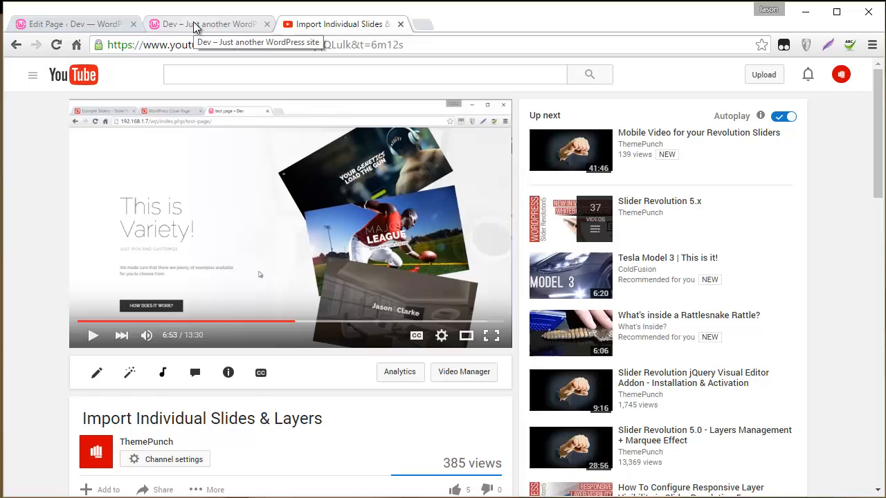
{"action": "left_click", "coordinate": [69, 23]}
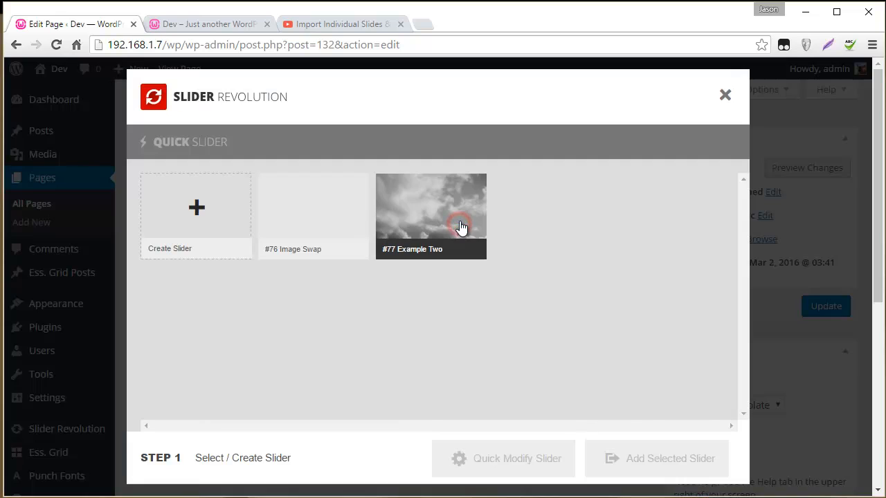
{"action": "left_click", "coordinate": [726, 94]}
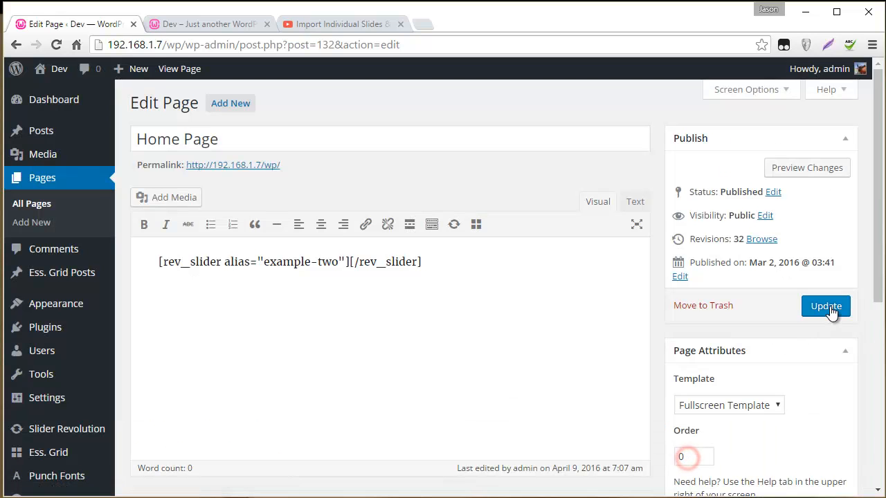
{"action": "left_click", "coordinate": [825, 306]}
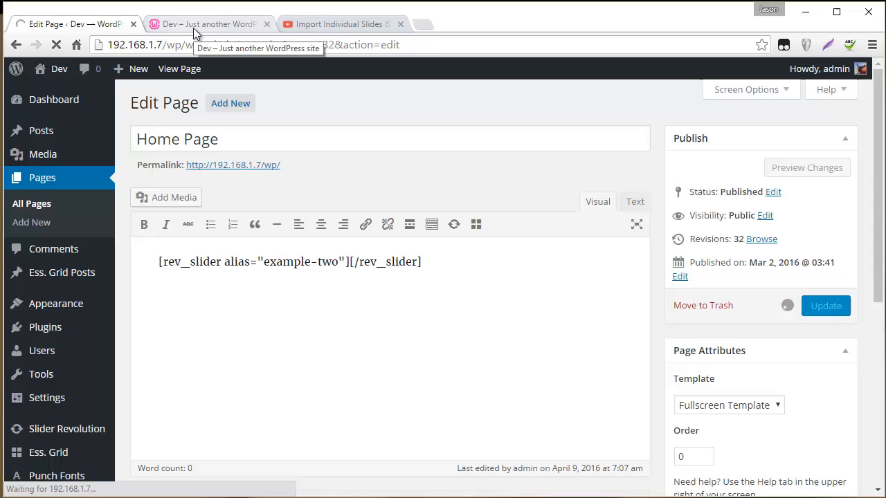
{"action": "left_click", "coordinate": [208, 24]}
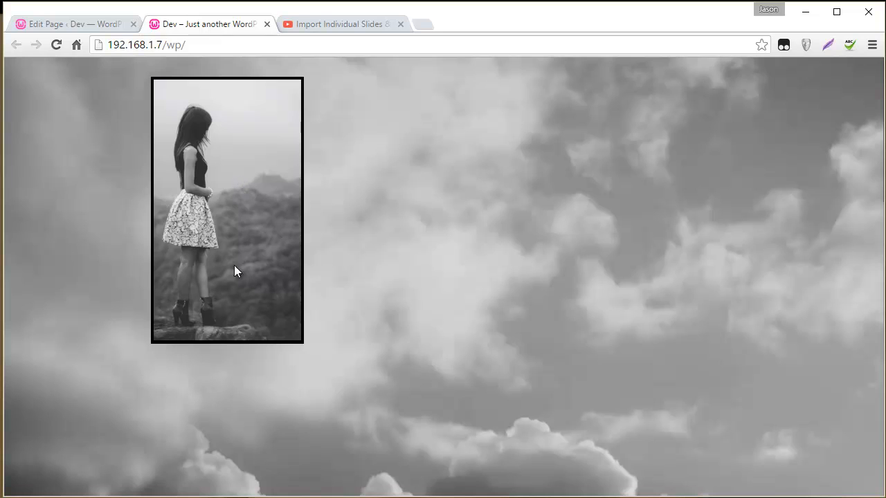
{"action": "mouse_move", "coordinate": [235, 173]}
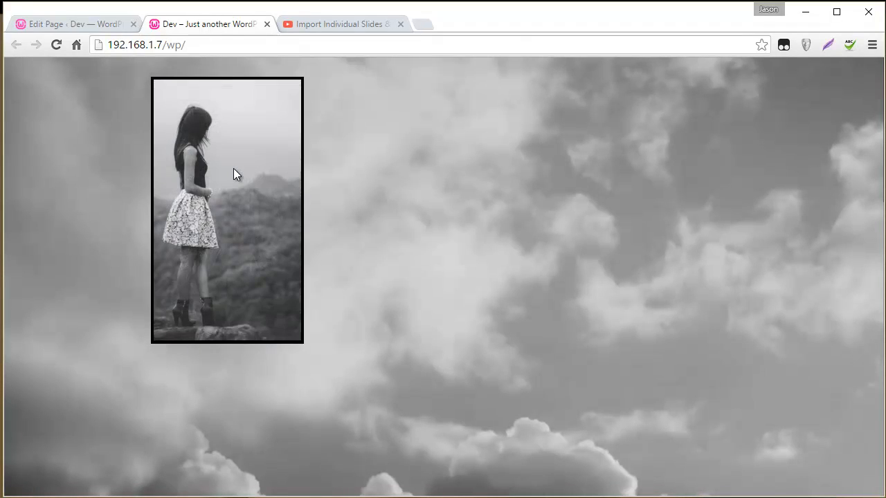